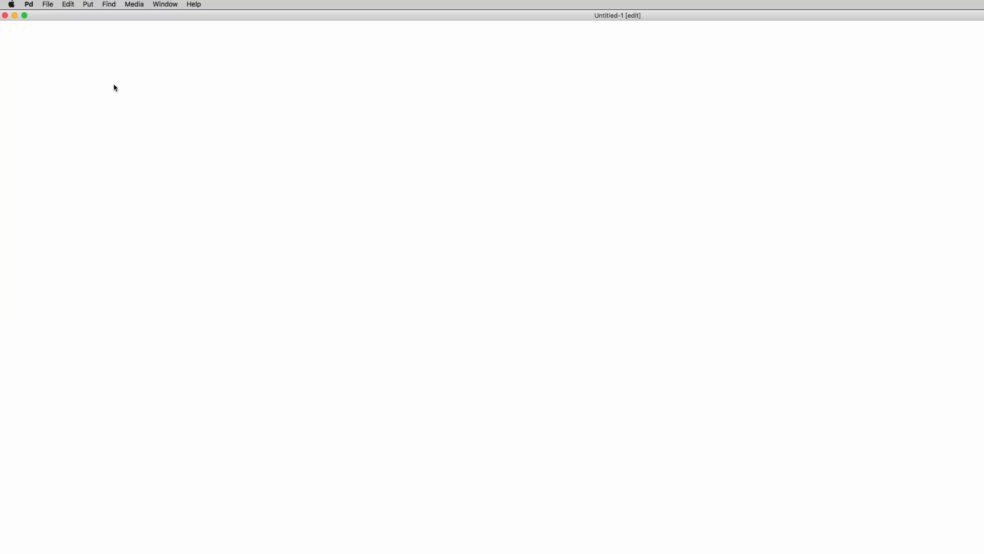
Place a ctlin object in the patch and bring up its context menu
{"action": "type", "text": "tlin"}
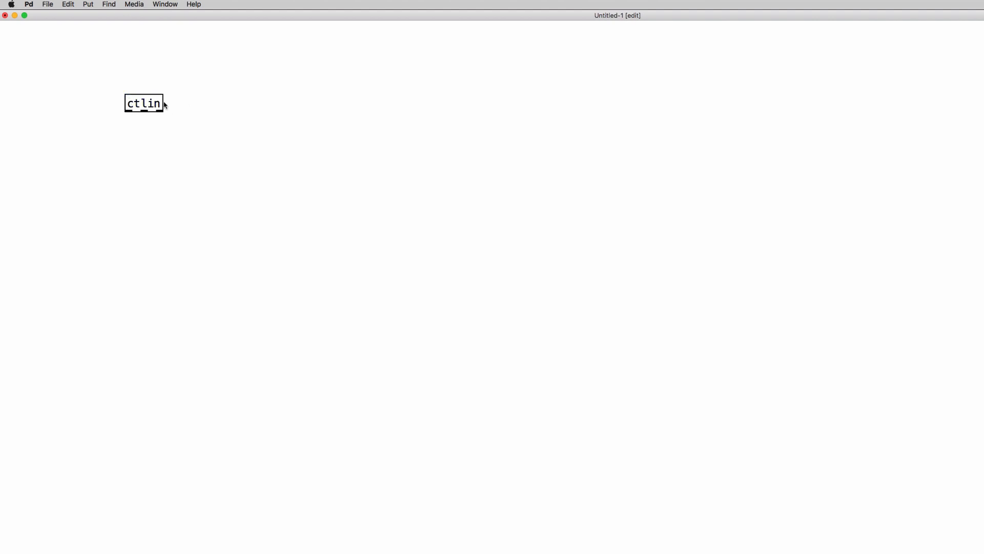
{"action": "right_click", "coordinate": [144, 102]}
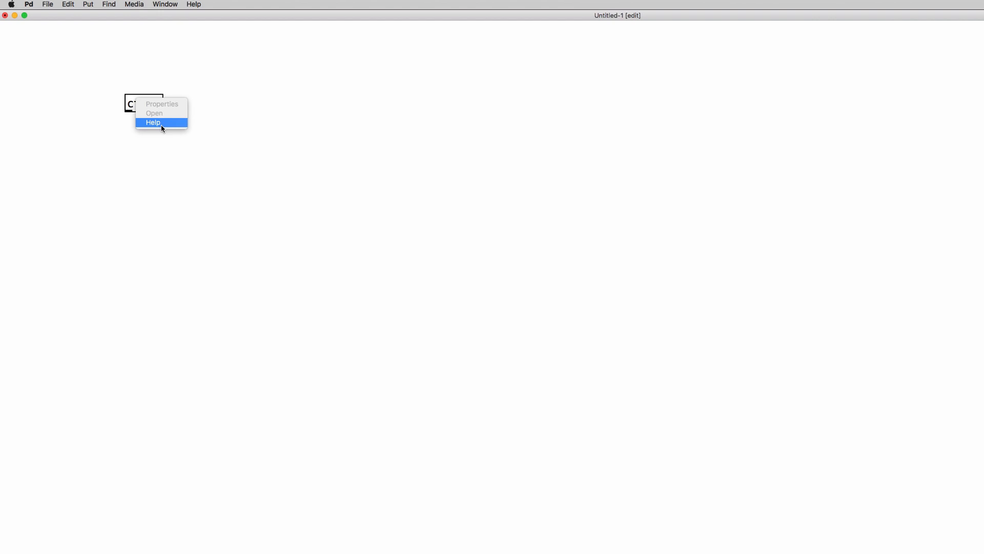
Copy the all-controllers ctlin example from midi-help.pd into Untitled-1
{"action": "left_click", "coordinate": [153, 122]}
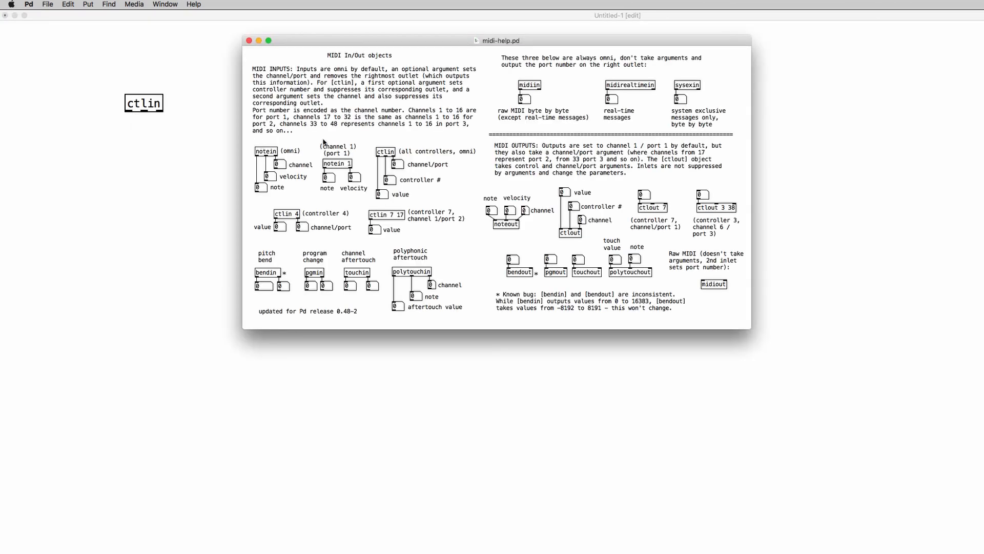
{"action": "mouse_move", "coordinate": [274, 144]}
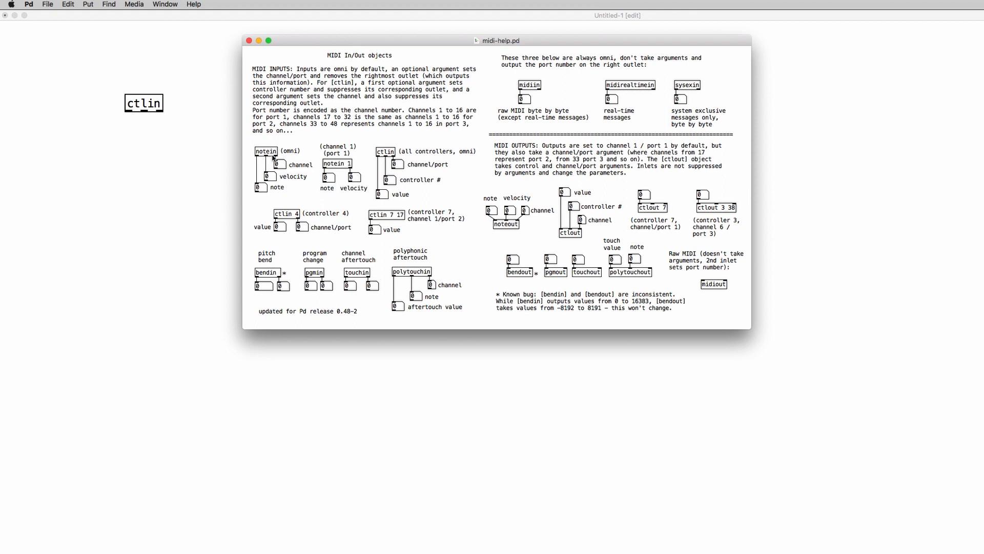
{"action": "mouse_move", "coordinate": [387, 157]}
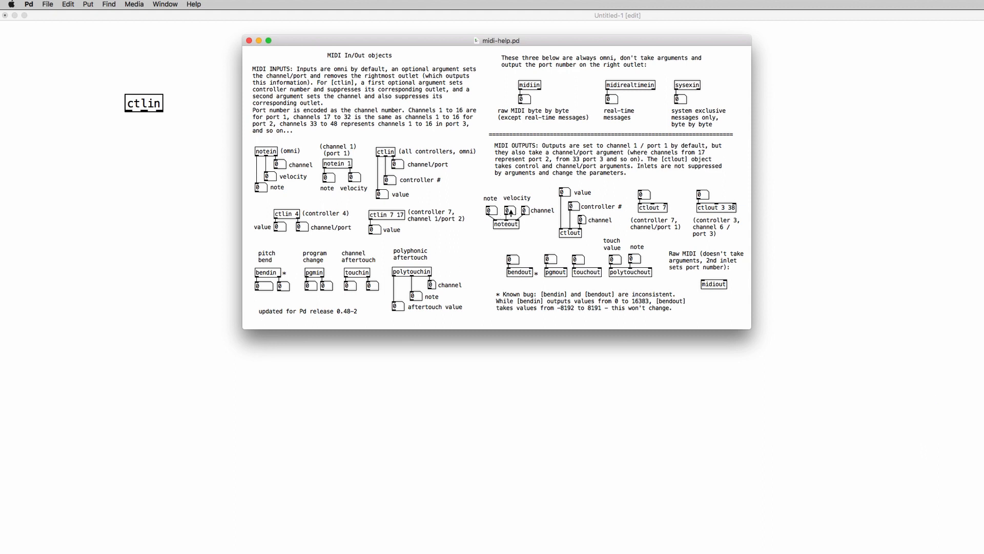
{"action": "mouse_move", "coordinate": [582, 236]}
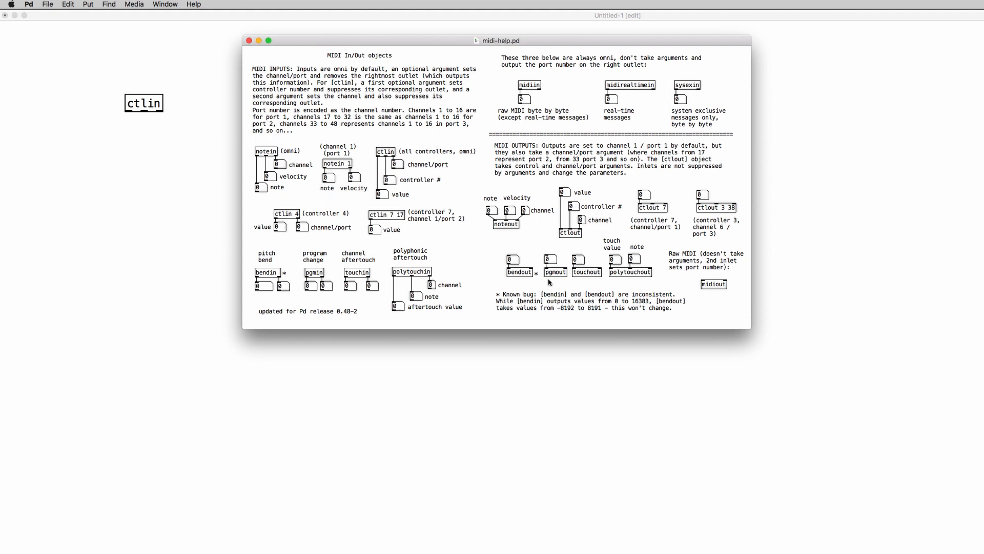
{"action": "mouse_move", "coordinate": [580, 282]}
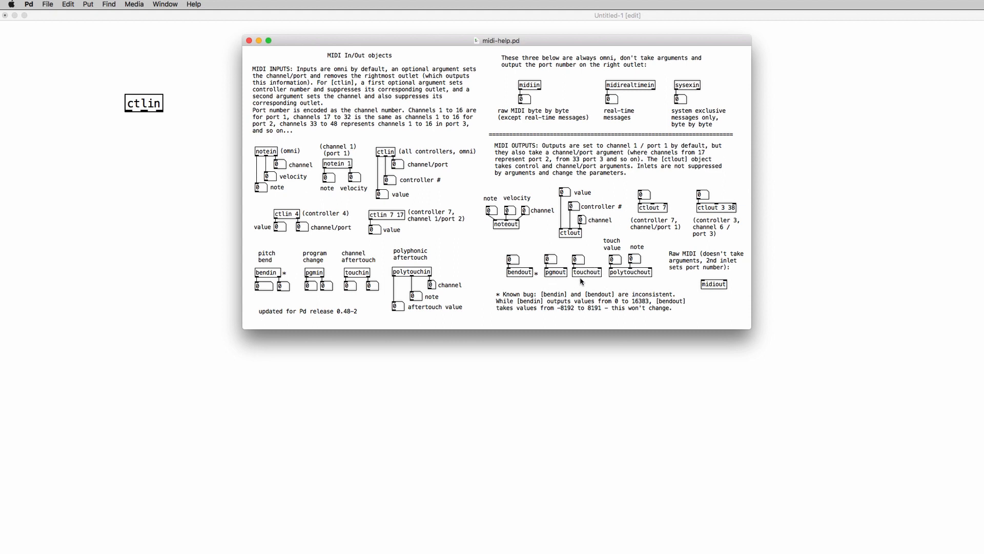
{"action": "mouse_move", "coordinate": [402, 135]}
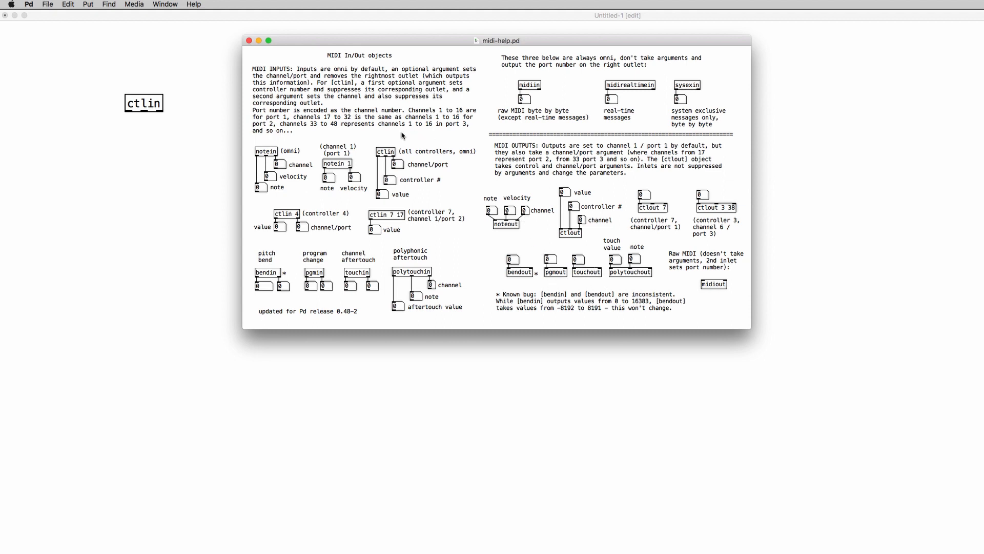
{"action": "mouse_move", "coordinate": [433, 201]}
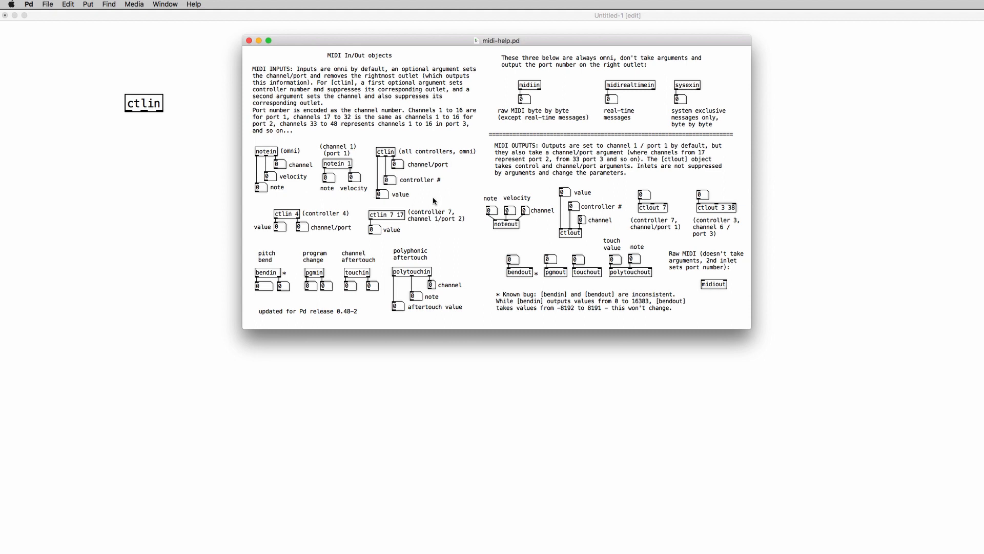
{"action": "left_click", "coordinate": [385, 152]}
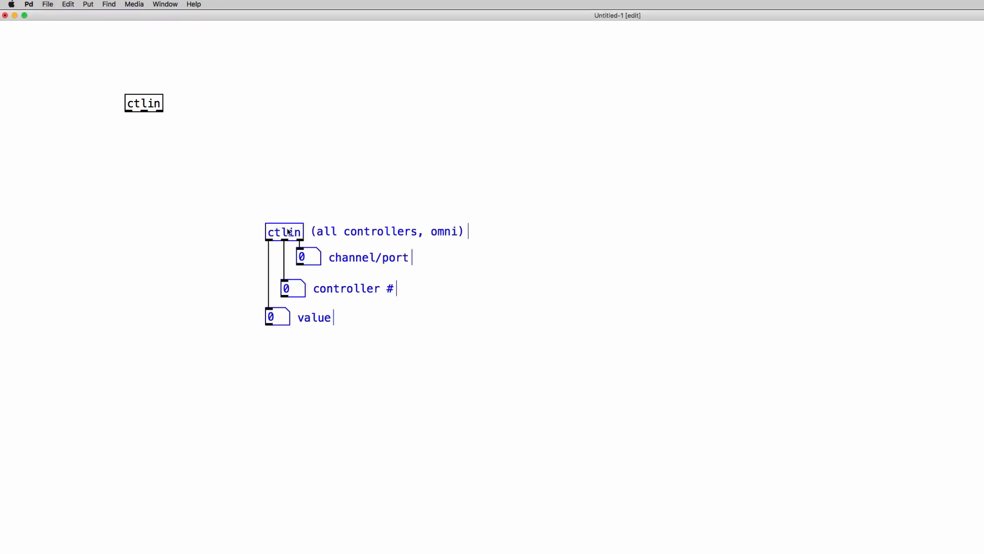
Move the pasted ctlin example up toward the patch's top-left
{"action": "left_click_drag", "start_coordinate": [284, 230], "coordinate": [201, 96]}
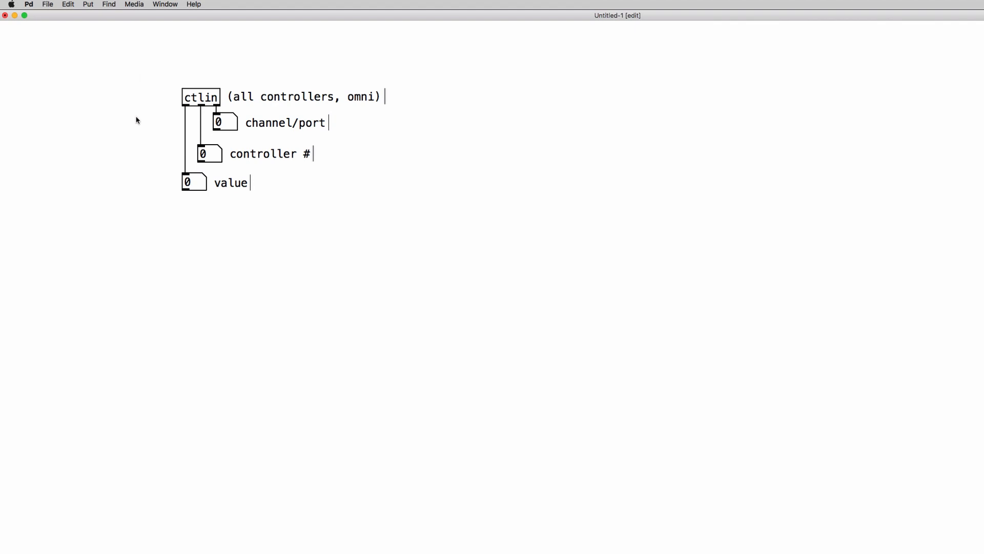
{"action": "mouse_move", "coordinate": [143, 87]}
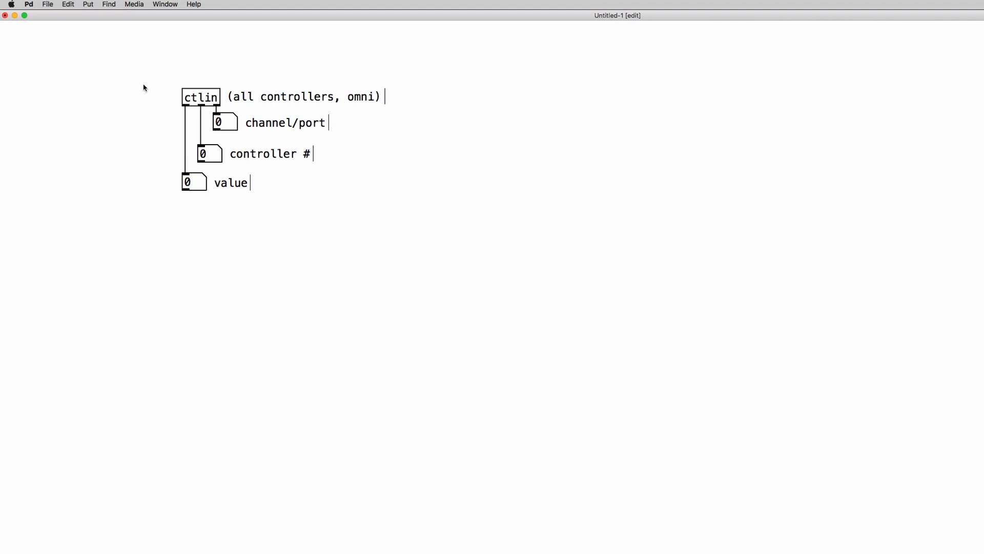
{"action": "mouse_move", "coordinate": [192, 134]}
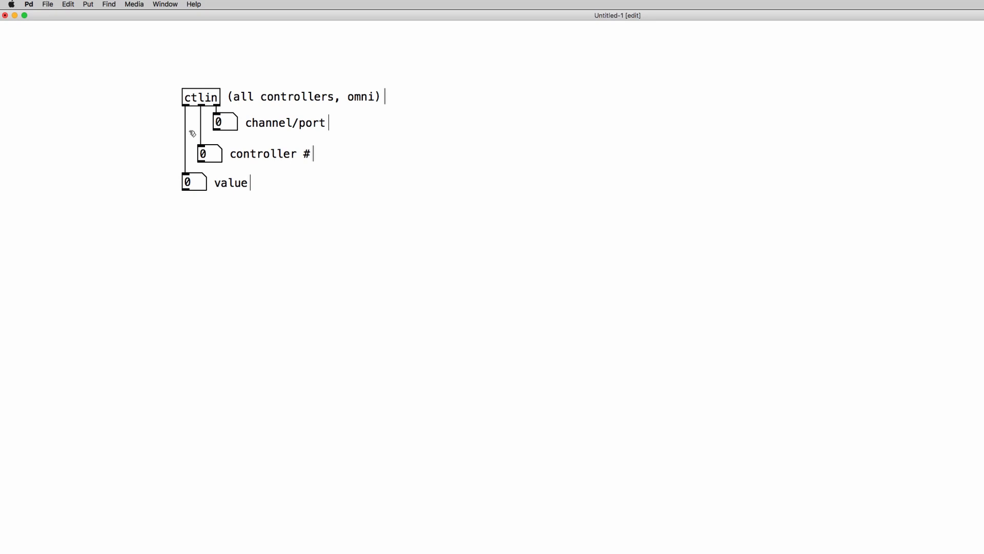
{"action": "mouse_move", "coordinate": [202, 180]}
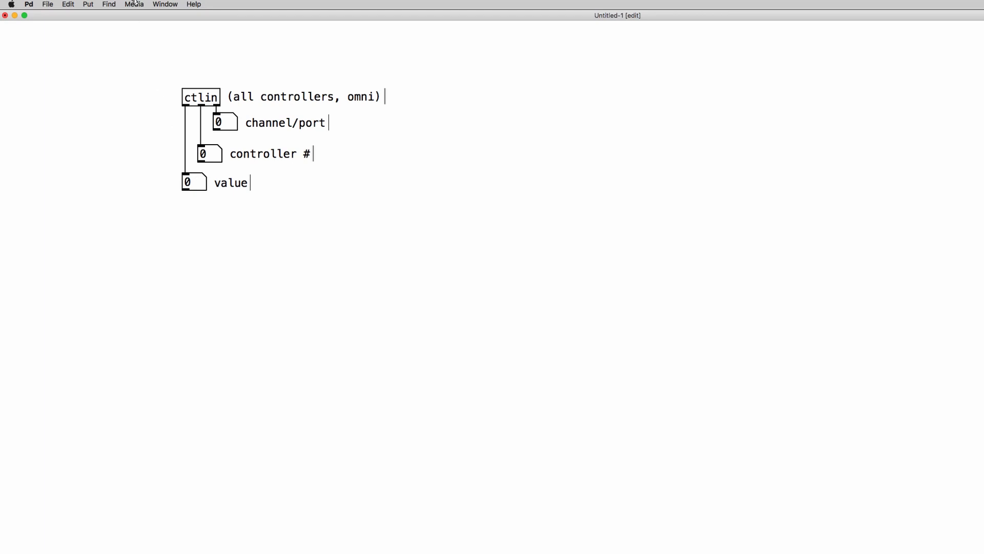
In MIDI Settings, choose Launch Control XL as Input Device 1
{"action": "left_click", "coordinate": [134, 4]}
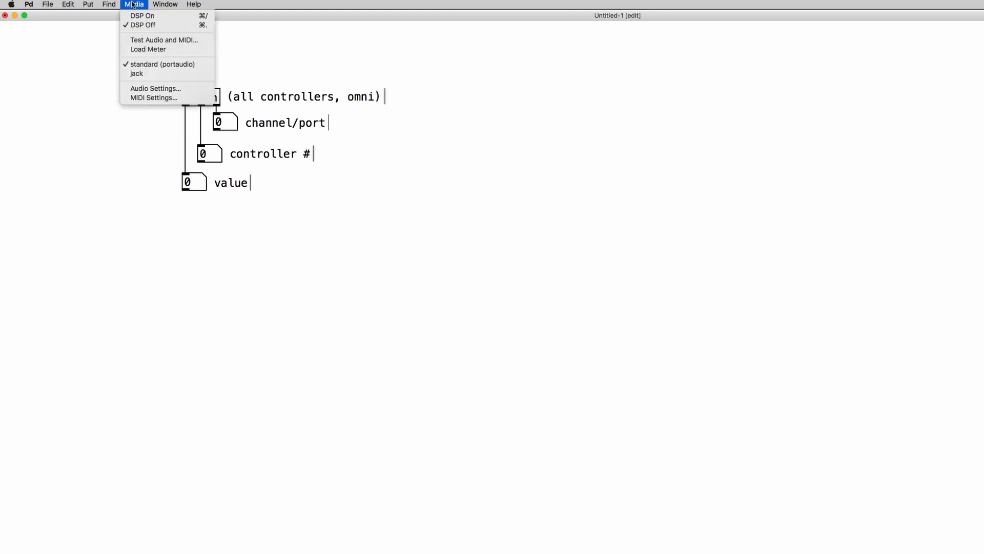
{"action": "left_click", "coordinate": [153, 97]}
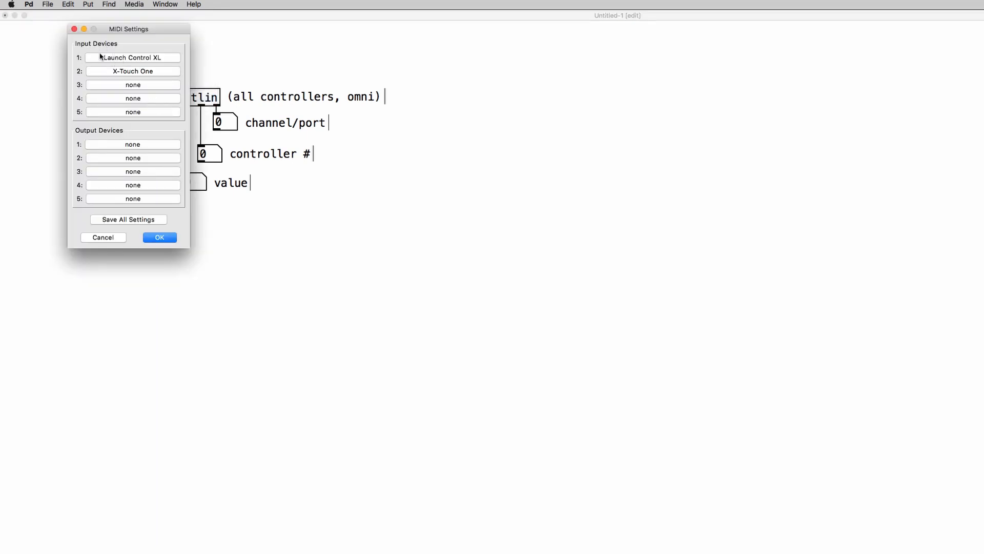
{"action": "left_click", "coordinate": [132, 57]}
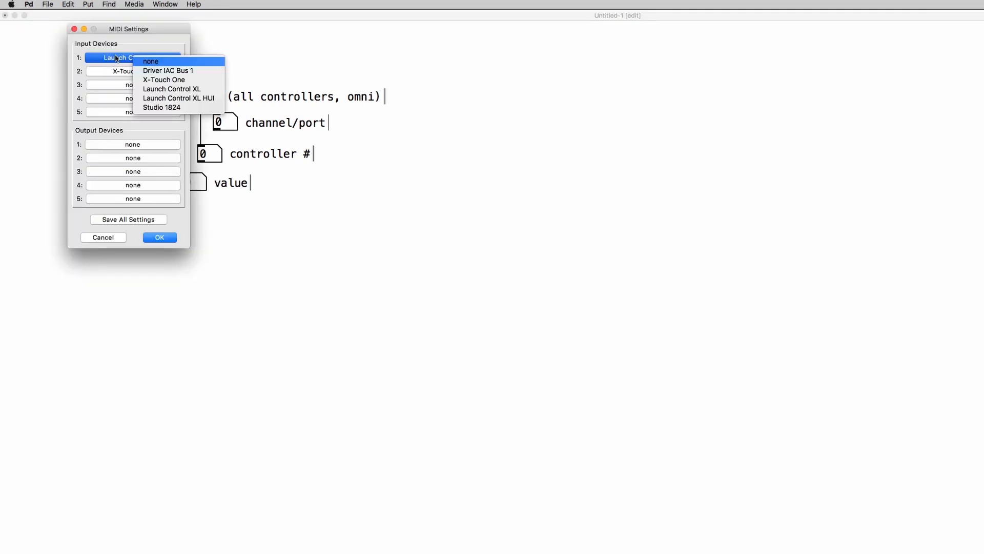
{"action": "mouse_move", "coordinate": [189, 88]}
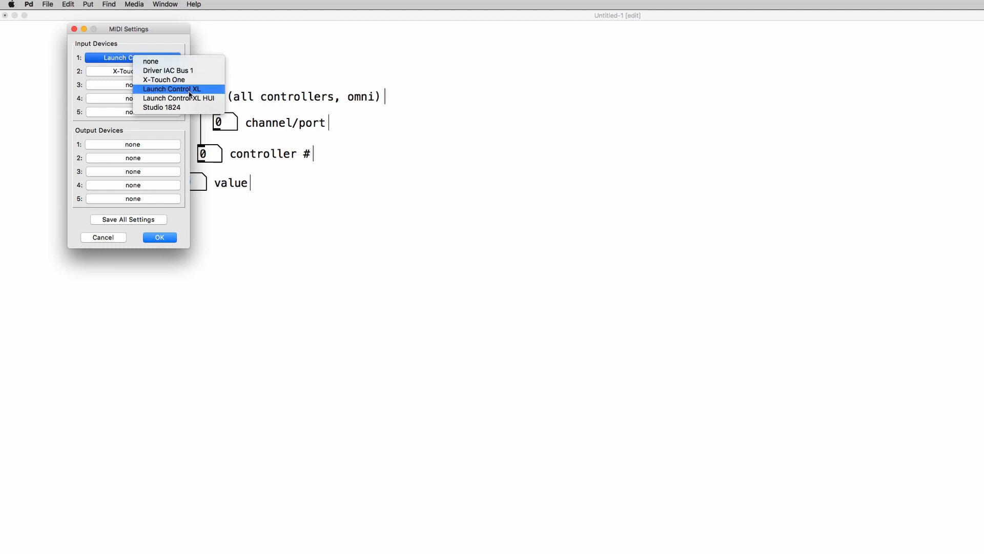
{"action": "left_click", "coordinate": [174, 88]}
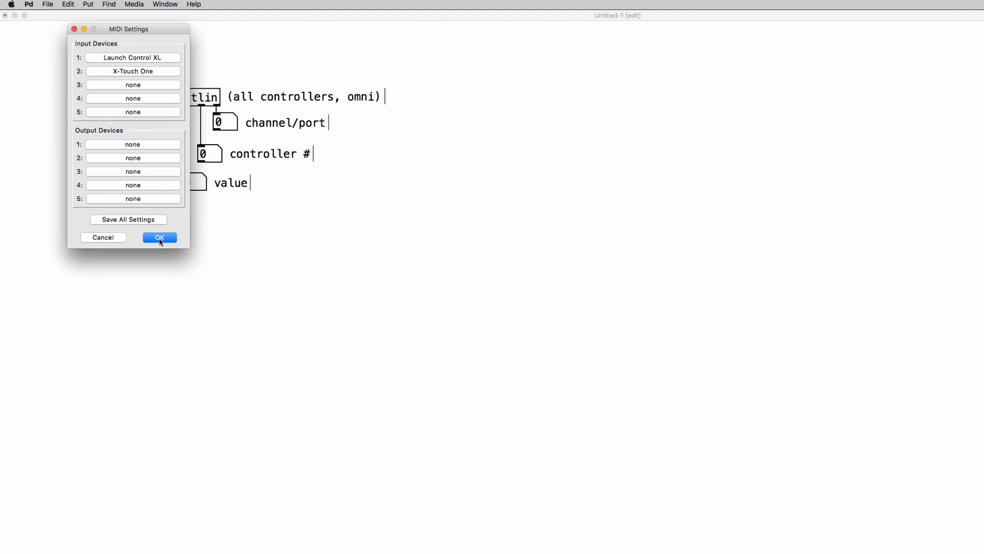
Confirm the MIDI settings and extend the 'controller #' comment to read 'controller number'
{"action": "left_click", "coordinate": [159, 237]}
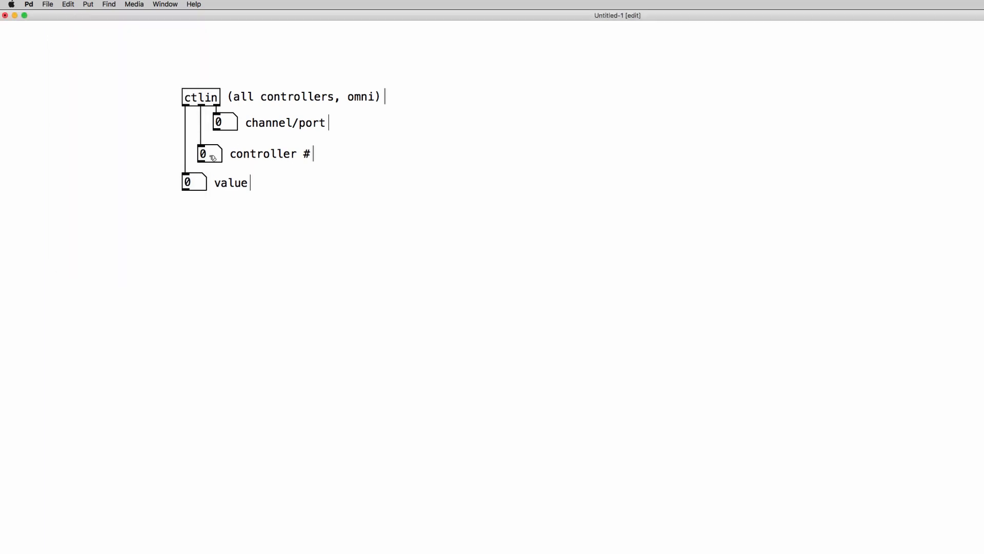
{"action": "mouse_move", "coordinate": [281, 191]}
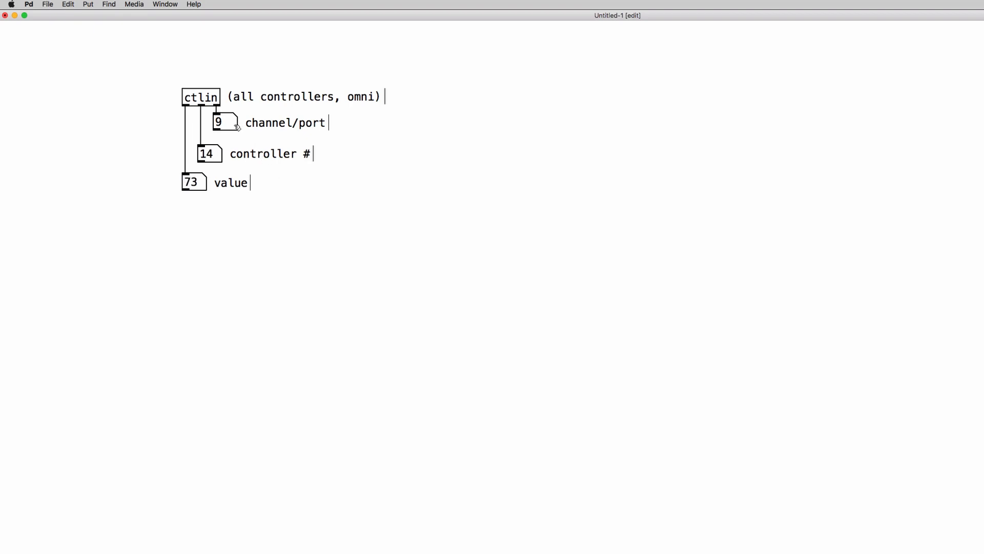
{"action": "left_click", "coordinate": [217, 122]}
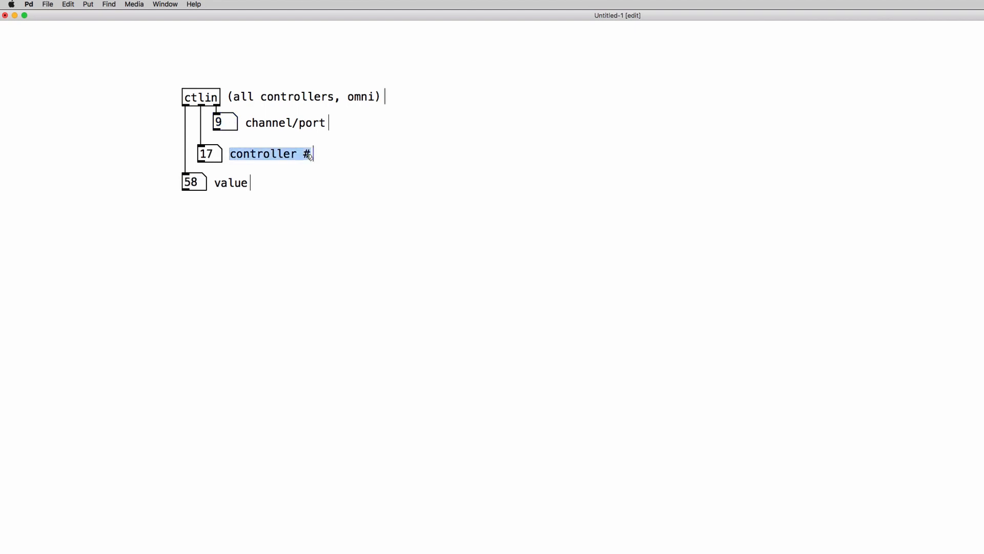
{"action": "left_click", "coordinate": [311, 154]}
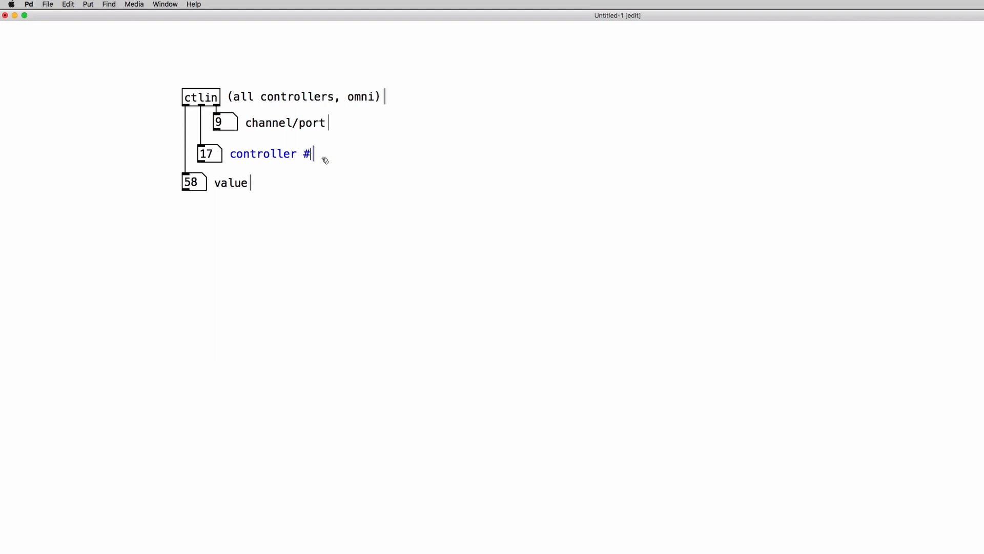
{"action": "type", "text": "number"}
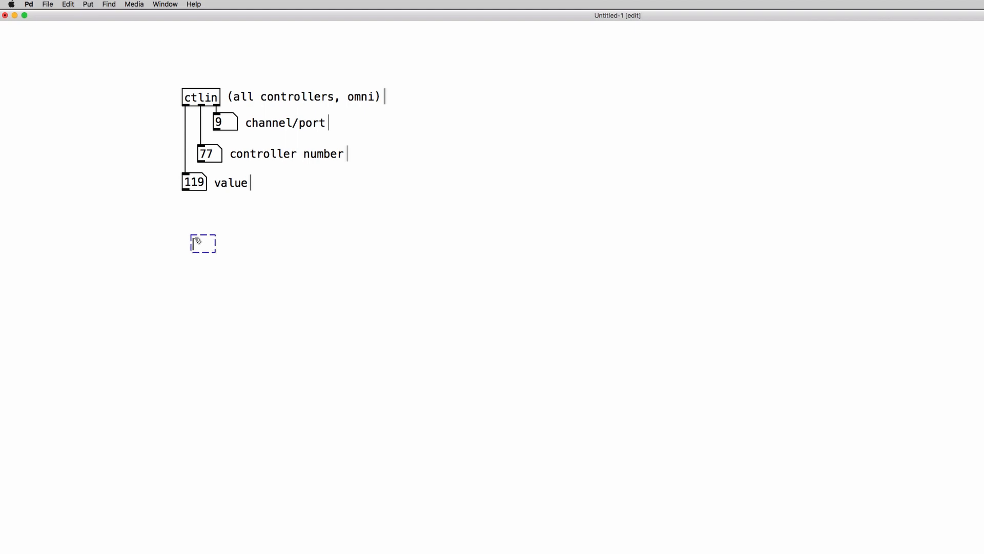
Create ctlin 77 and ctlin 78, each wired to its own number box
{"action": "type", "text": "ctlin"}
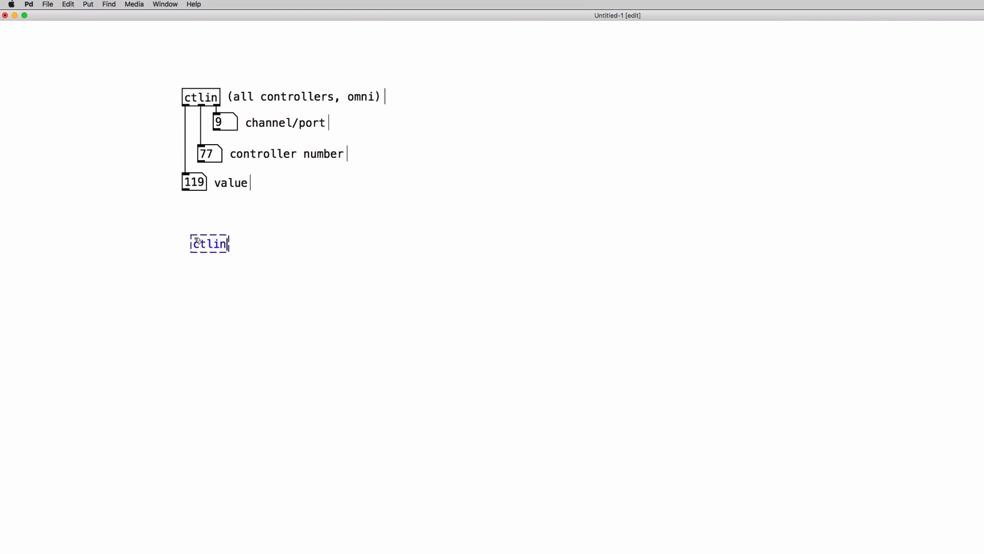
{"action": "type", "text": "77"}
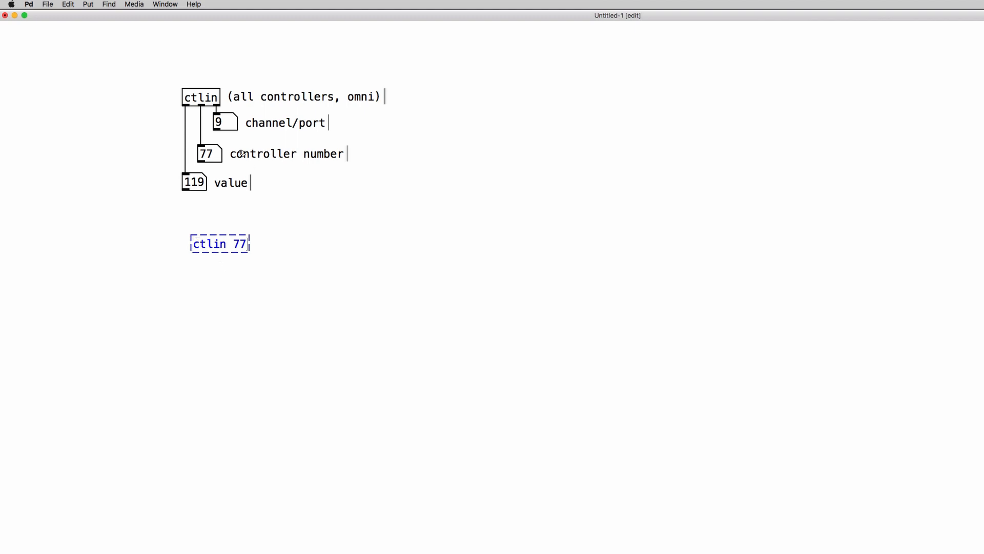
{"action": "left_click", "coordinate": [225, 302]}
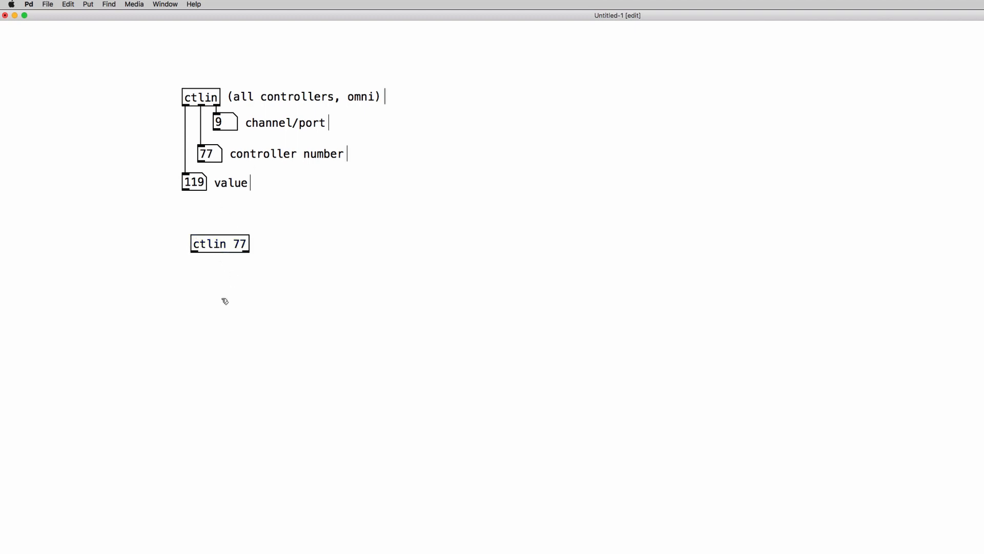
{"action": "left_click", "coordinate": [208, 275]}
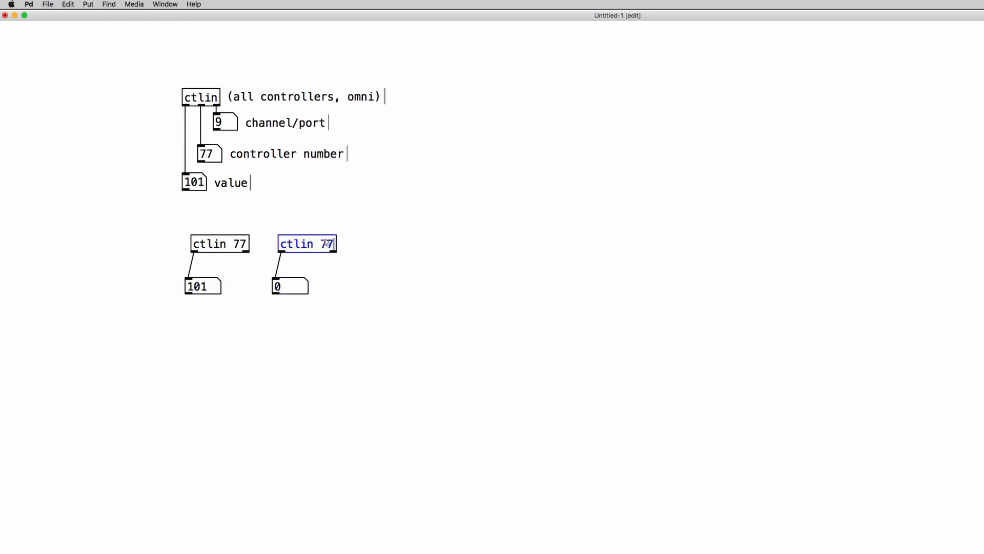
{"action": "type", "text": "8"}
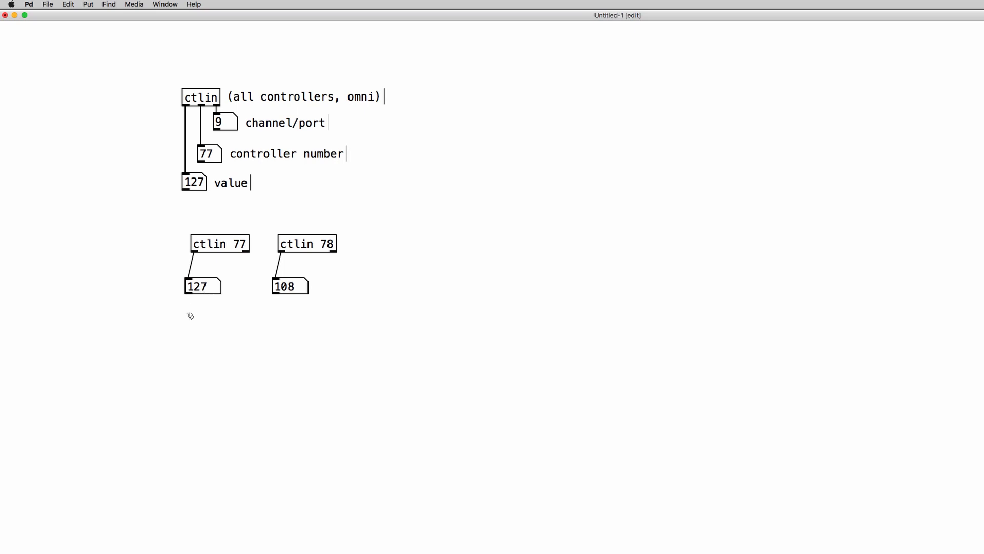
{"action": "mouse_move", "coordinate": [205, 320]}
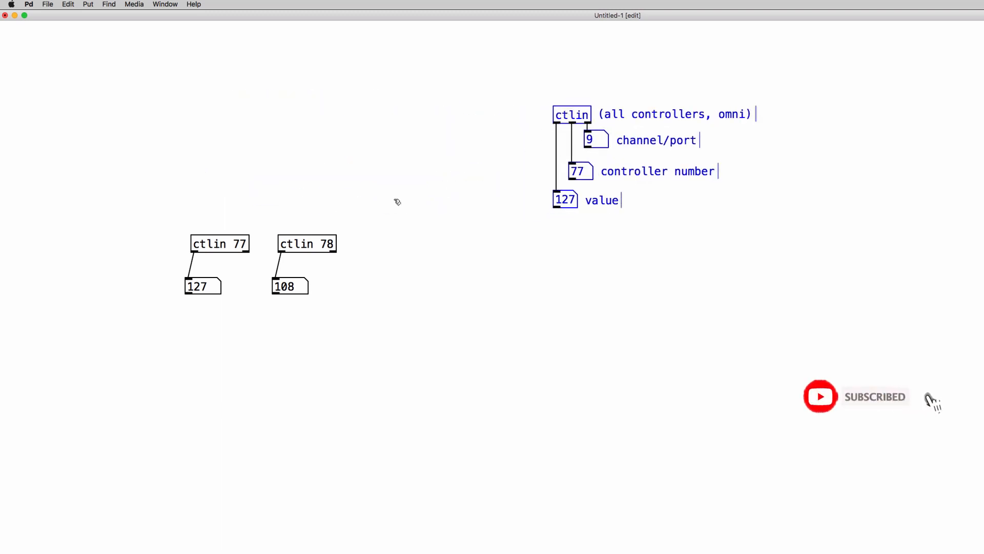
Arrange the controller groups and label ctlin 77 with a 'Frequency' comment
{"action": "left_click_drag", "start_coordinate": [220, 244], "coordinate": [225, 152]}
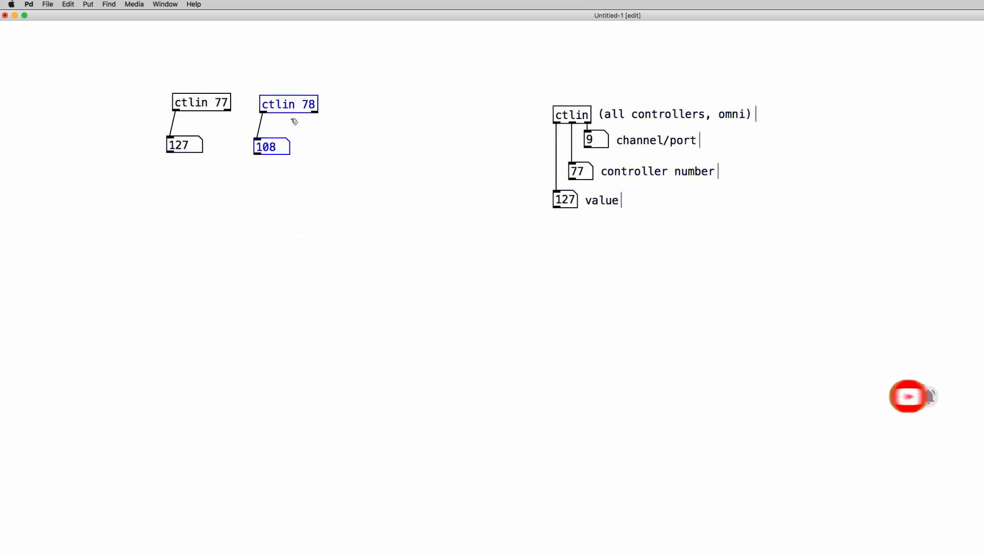
{"action": "left_click_drag", "start_coordinate": [288, 103], "coordinate": [570, 289]}
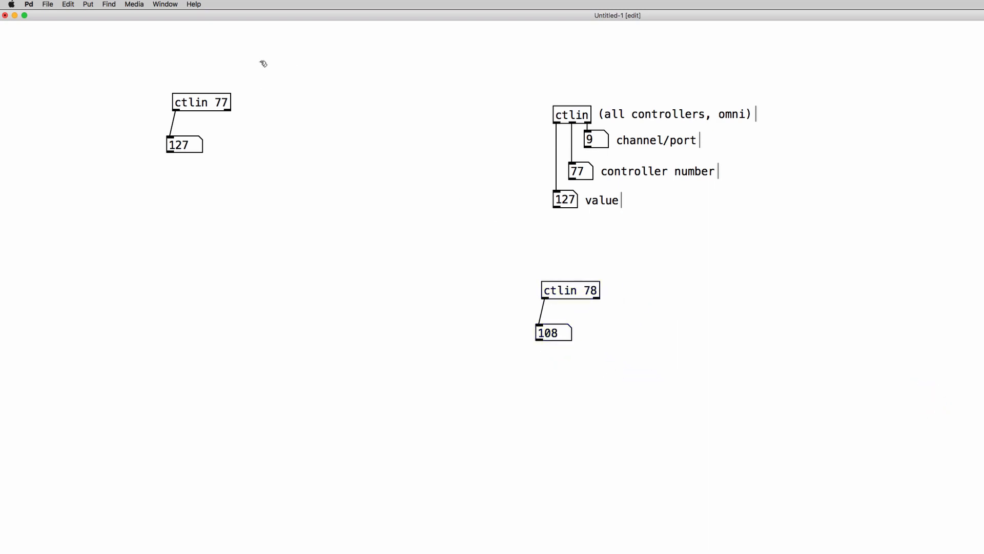
{"action": "left_click_drag", "start_coordinate": [201, 102], "coordinate": [299, 141]}
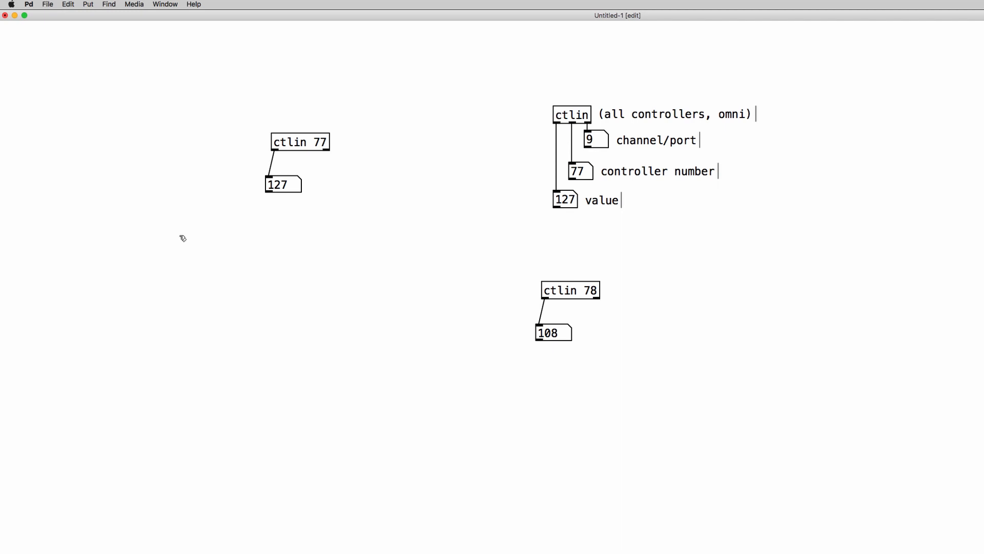
{"action": "left_click", "coordinate": [87, 5]}
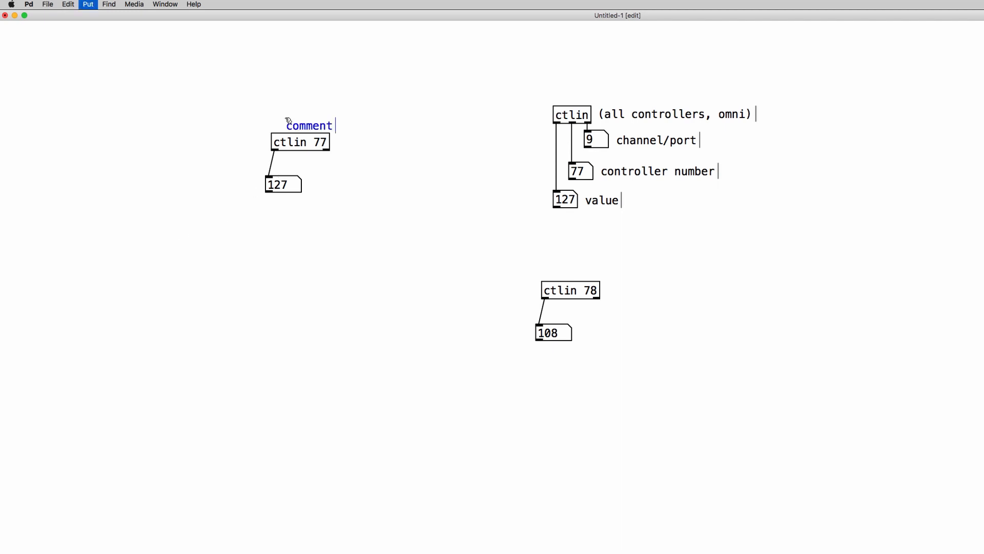
{"action": "type", "text": "Pre"}
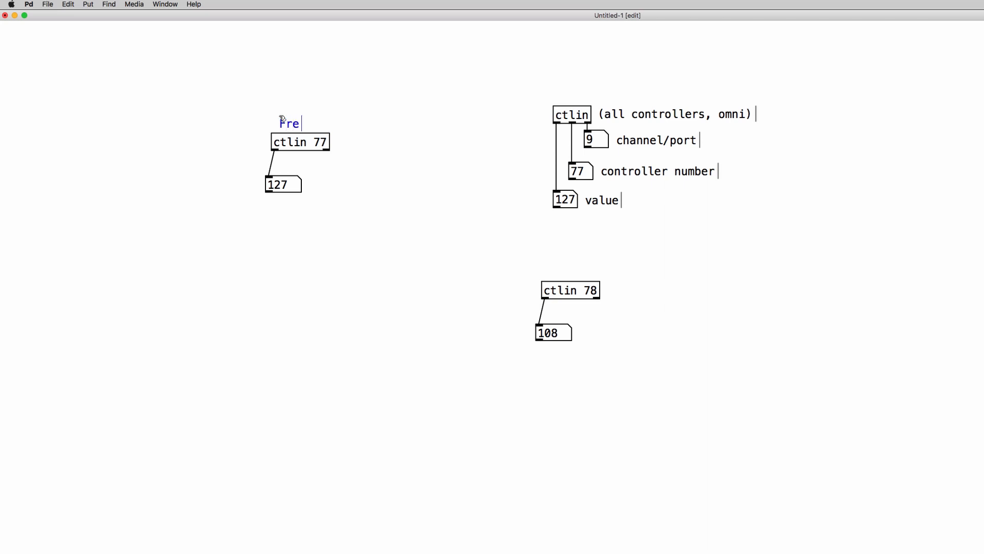
{"action": "type", "text": "qun"}
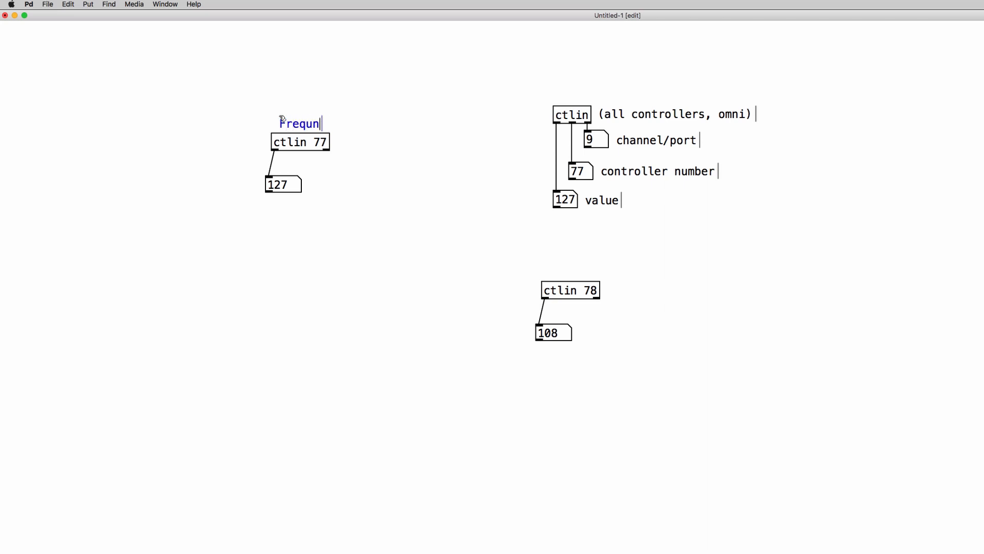
{"action": "type", "text": "ency"}
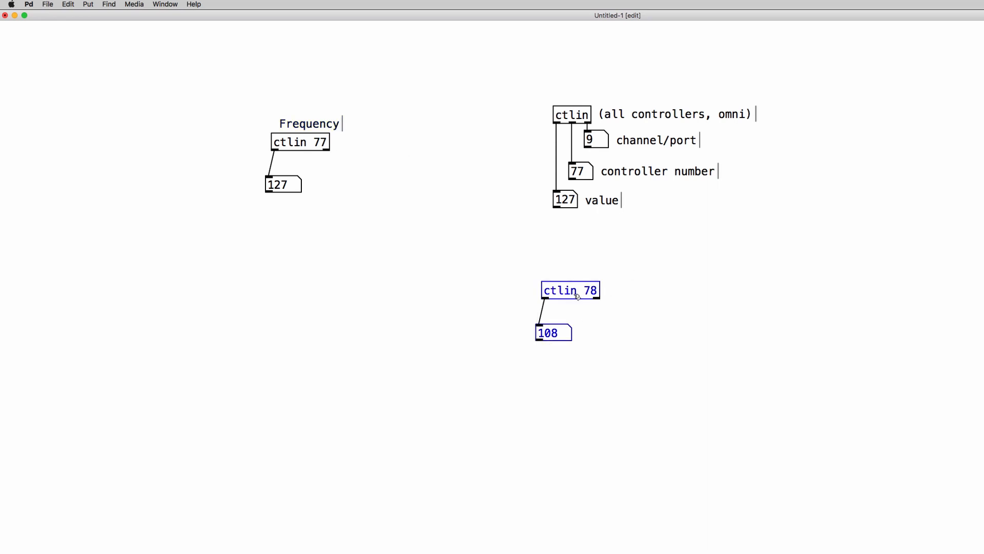
Move ctlin 78 beside ctlin 77 and label it with a 'volume' comment
{"action": "left_click_drag", "start_coordinate": [570, 290], "coordinate": [396, 139]}
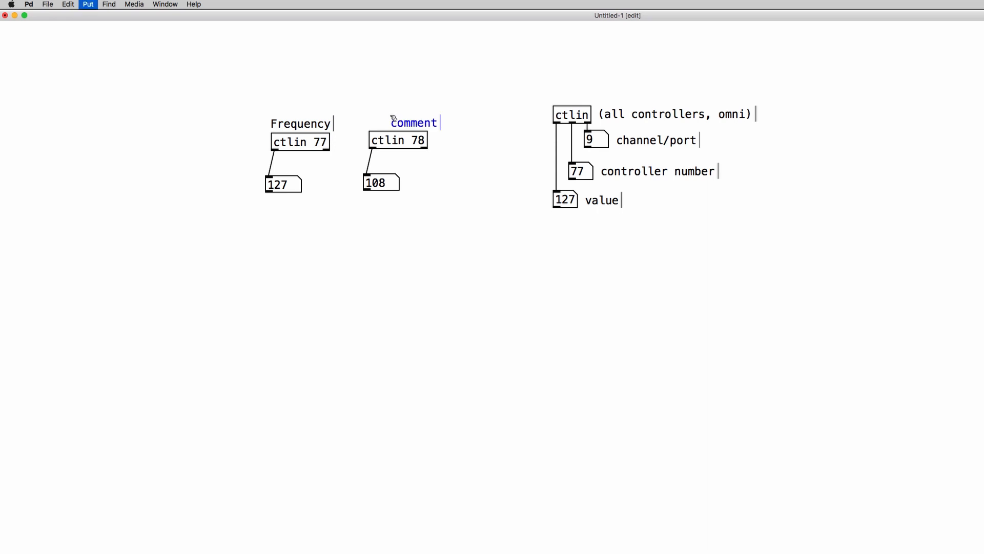
{"action": "type", "text": "vol"}
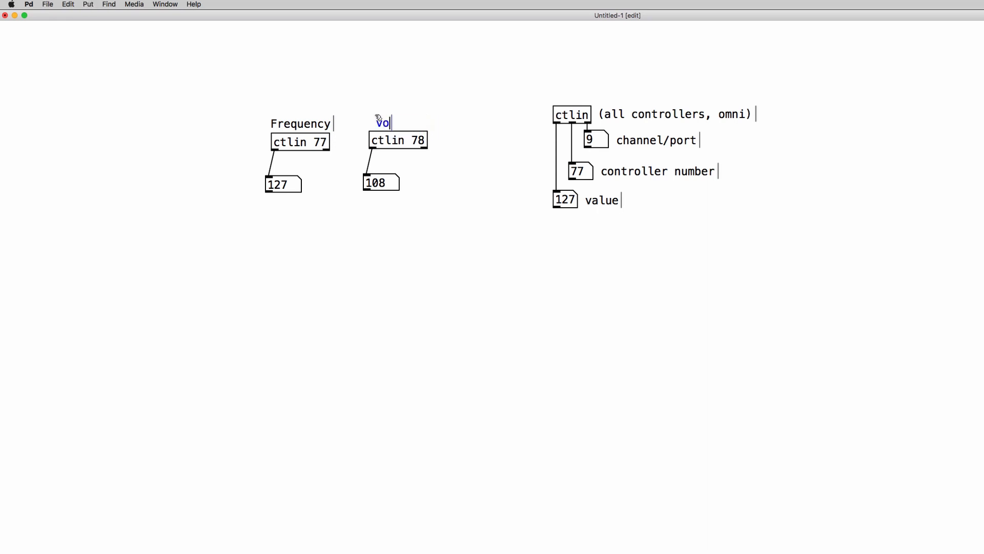
{"action": "type", "text": "lume"}
{"action": "type", "text": "osc~"}
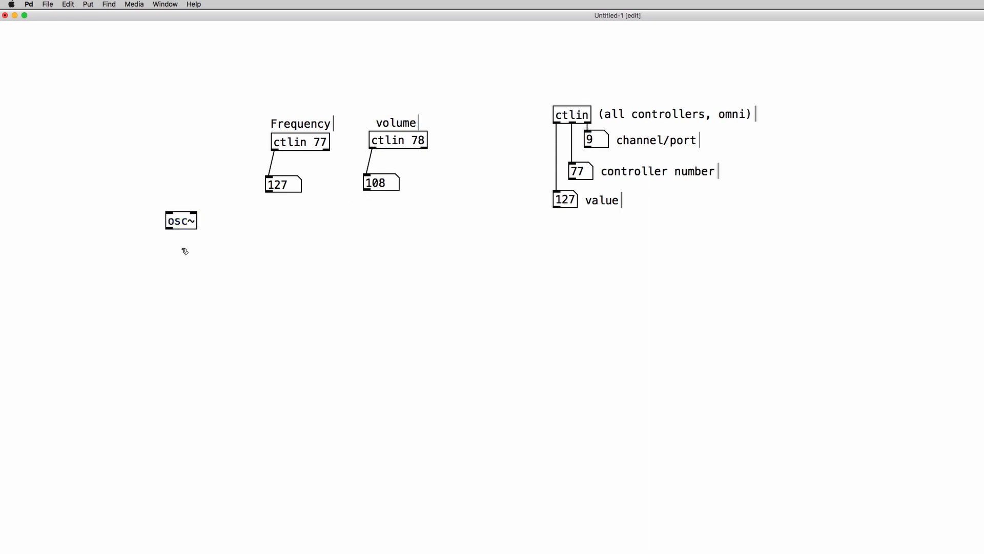
Build the osc~ into *~ into dac~ chain and the writesf~ recorder with start, stop, open messages
{"action": "left_click", "coordinate": [177, 243]}
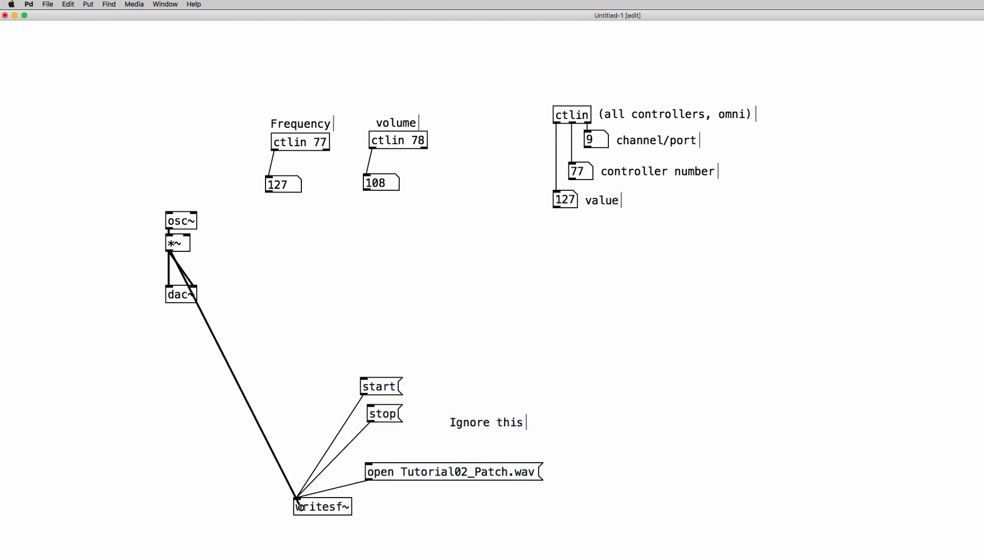
{"action": "left_click", "coordinate": [452, 472]}
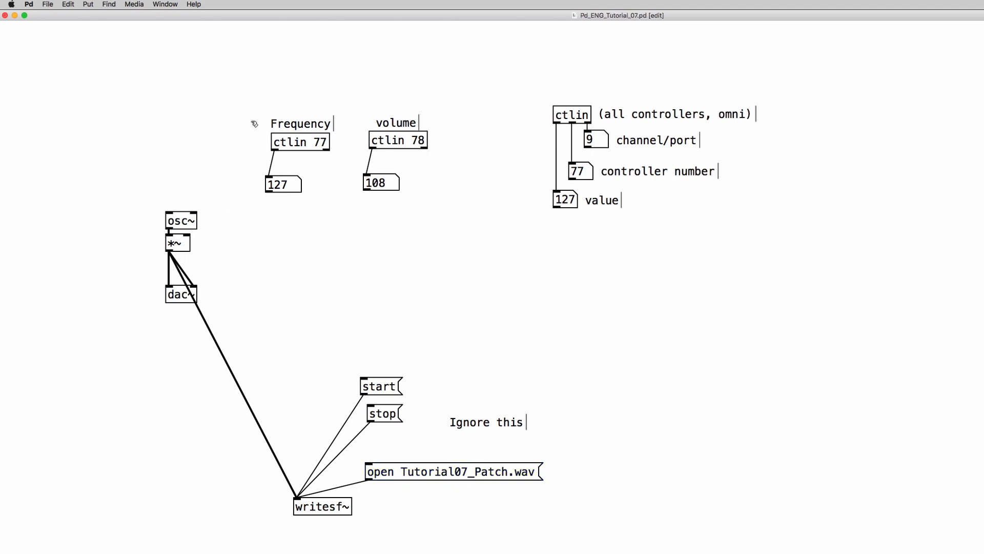
Write the expr (($f1/127)*6000)+100 scaling controller 77 to 100–6100 Hz for osc~
{"action": "left_click_drag", "start_coordinate": [300, 141], "coordinate": [204, 64]}
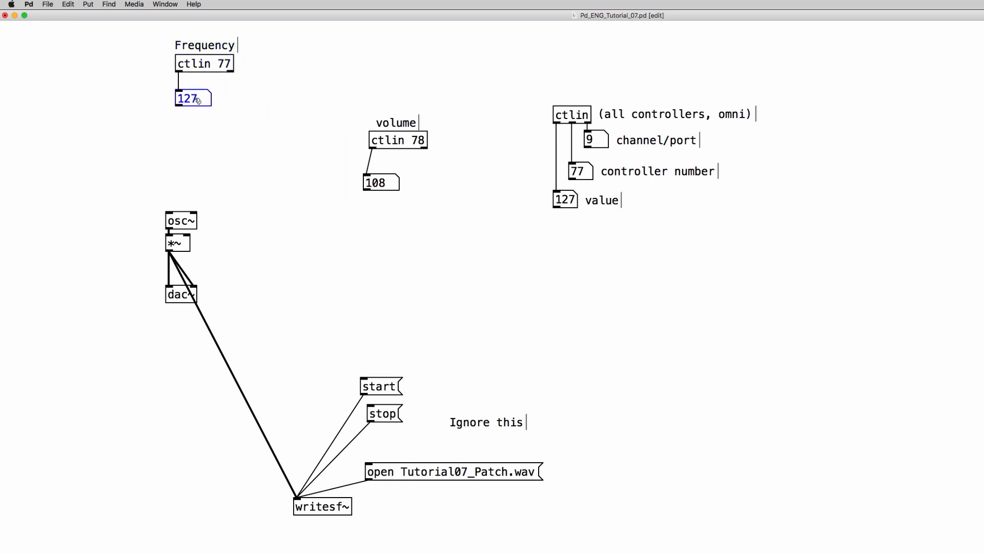
{"action": "mouse_move", "coordinate": [242, 130]}
{"action": "type", "text": "expr"}
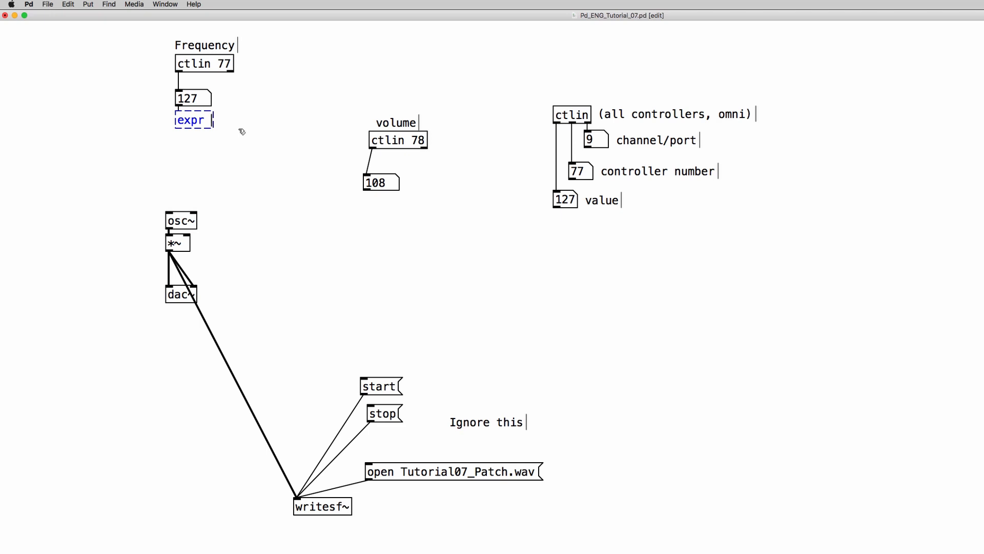
{"action": "type", "text": "$f1"}
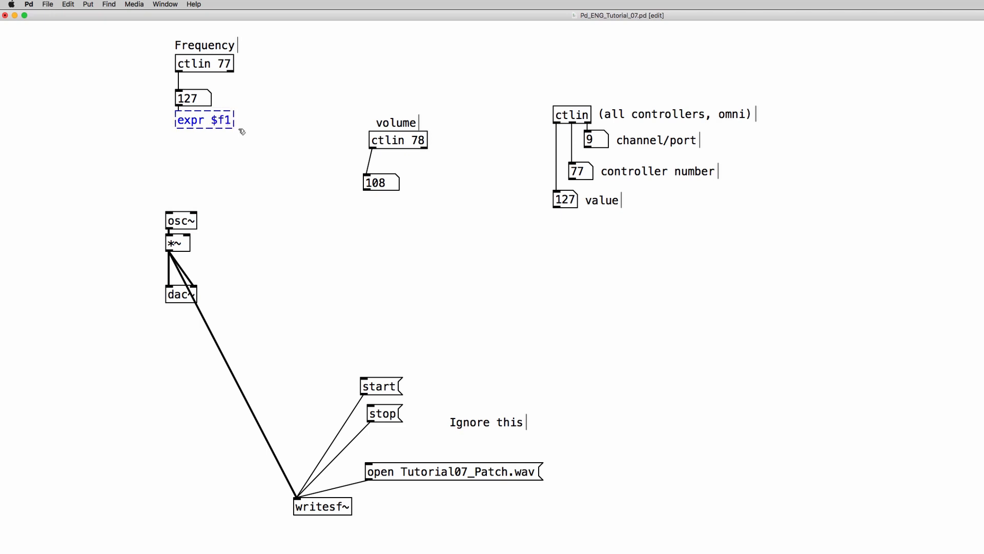
{"action": "type", "text": "/127)"}
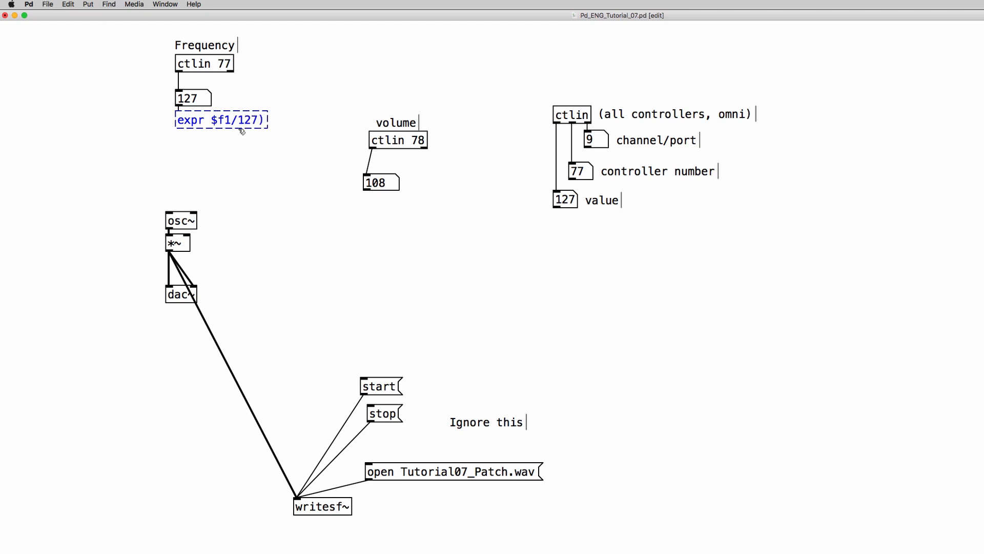
{"action": "type", "text": "("}
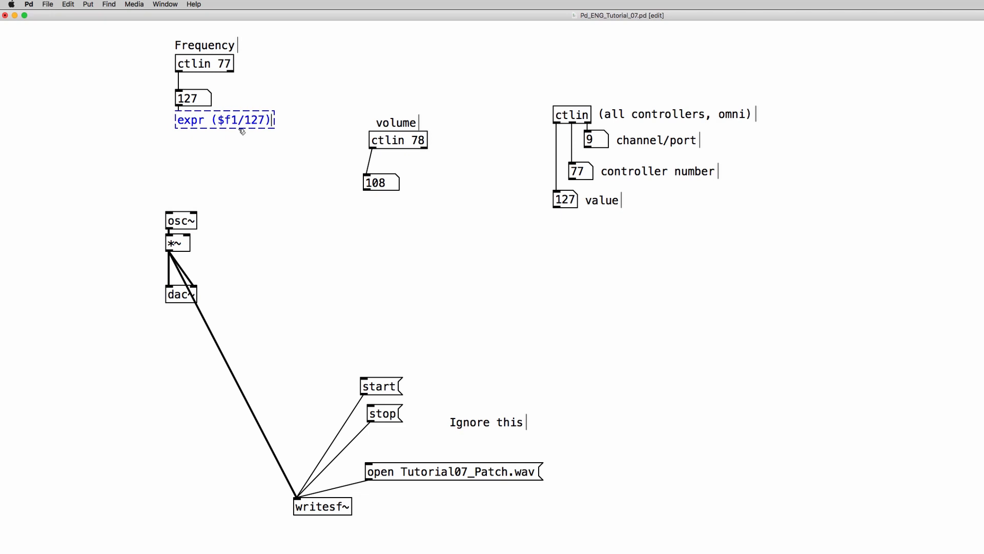
{"action": "type", "text": "*"}
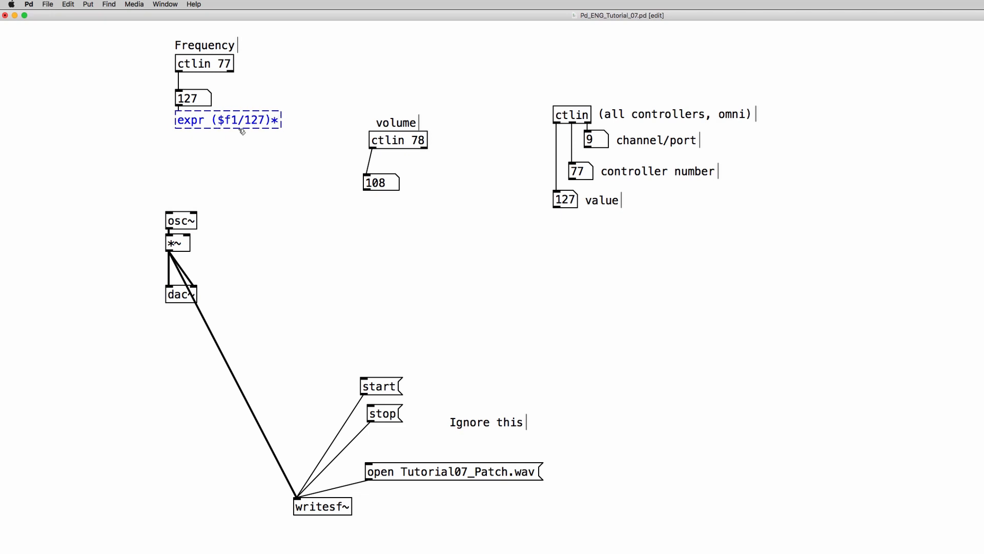
{"action": "type", "text": "600"}
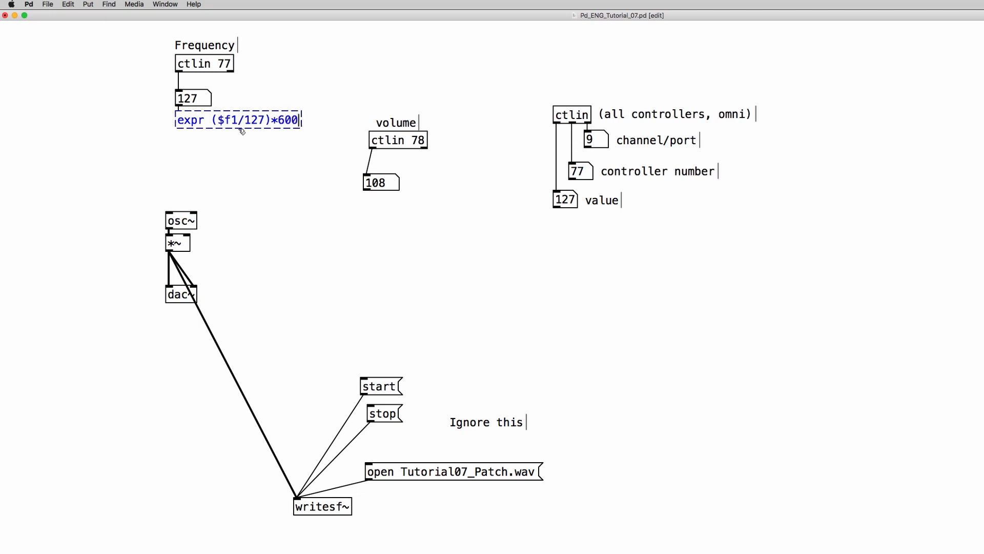
{"action": "type", "text": "0"}
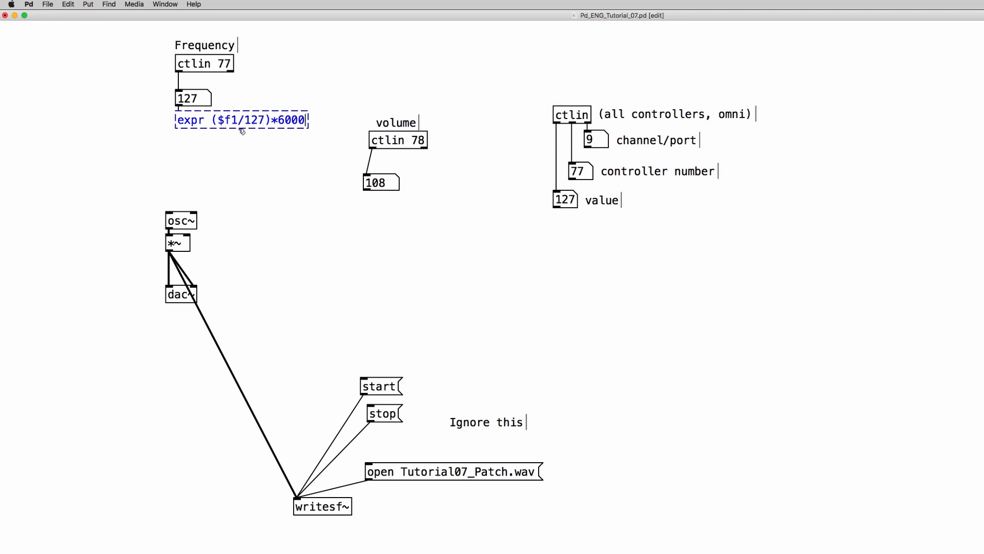
{"action": "type", "text": ")"}
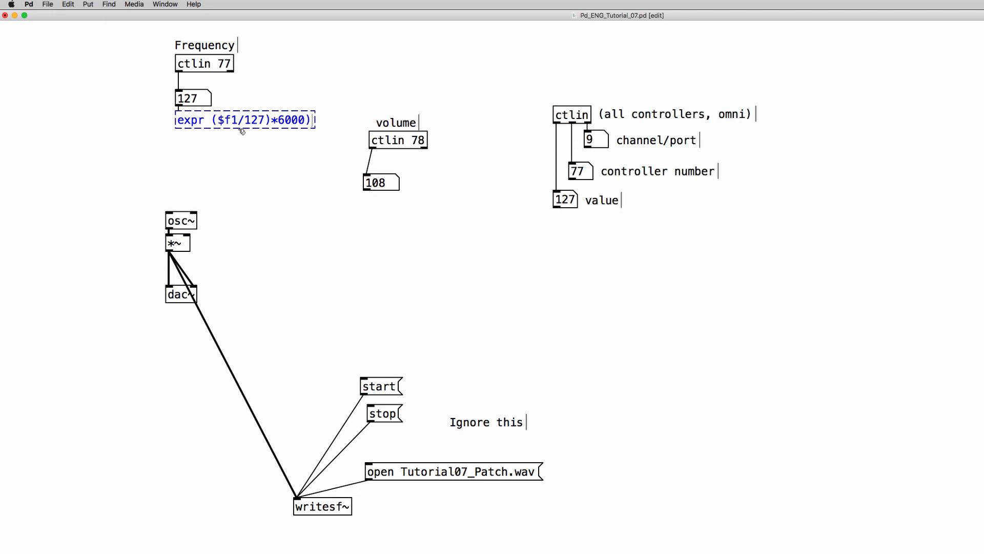
{"action": "type", "text": "("}
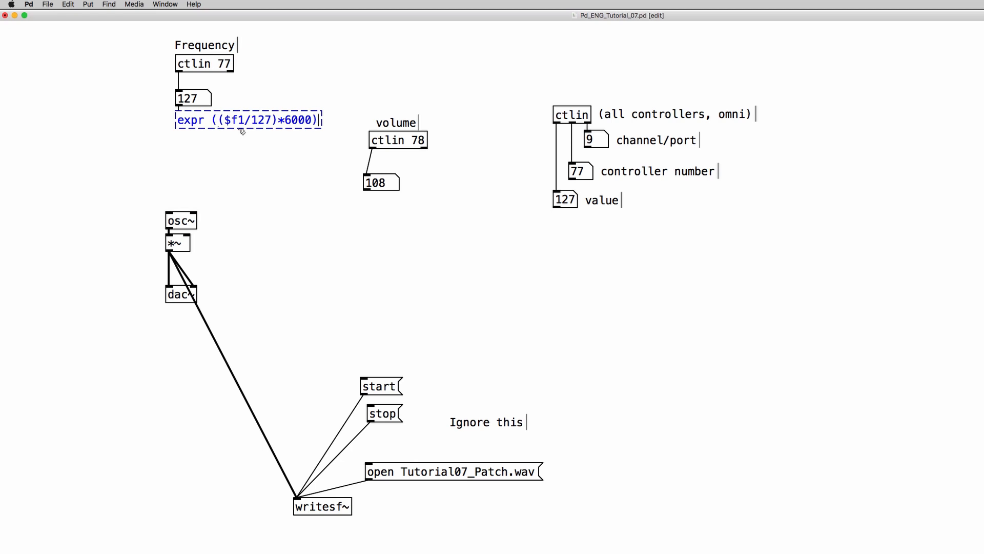
{"action": "type", "text": "+100"}
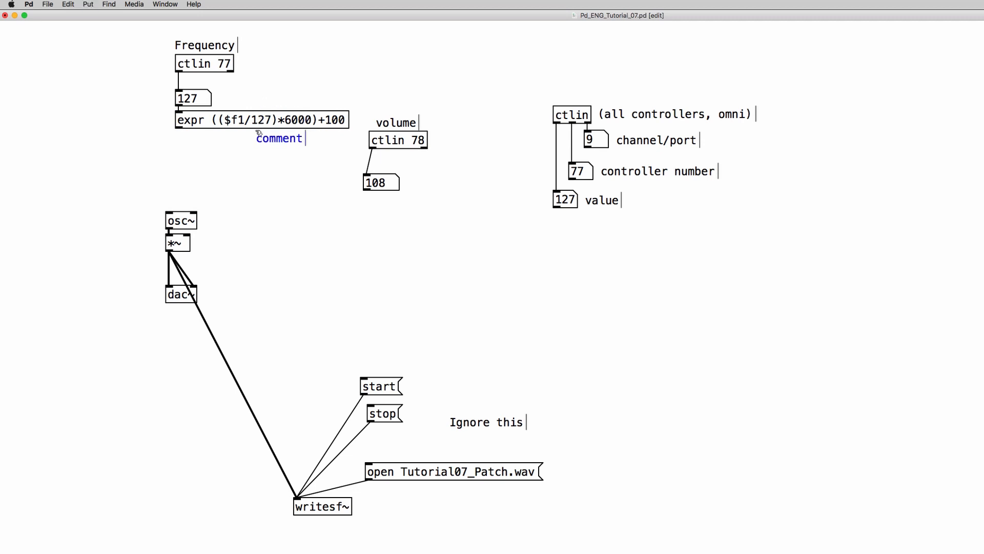
Label the scaled frequency number box with an 'Hz' comment
{"action": "type", "text": "Hz"}
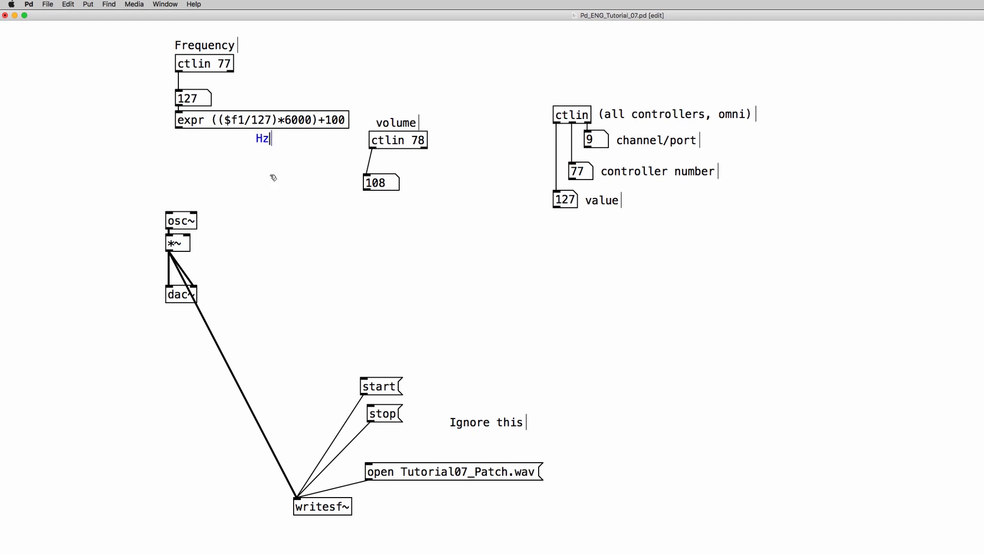
{"action": "left_click", "coordinate": [263, 119]}
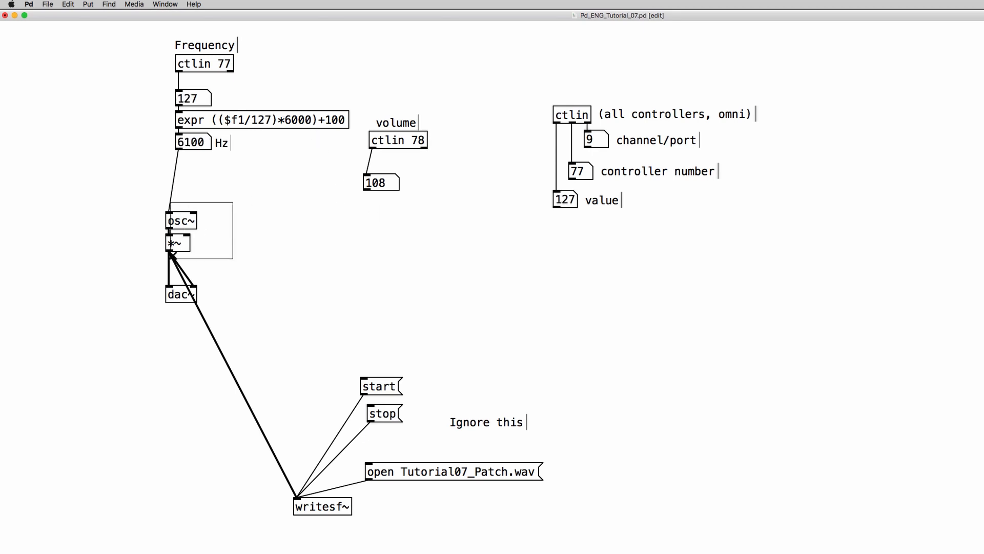
Add a '0-127 to 0-1' comment and a / 127 object scaling controller 78 toward the *~ volume
{"action": "left_click_drag", "start_coordinate": [181, 230], "coordinate": [180, 211]}
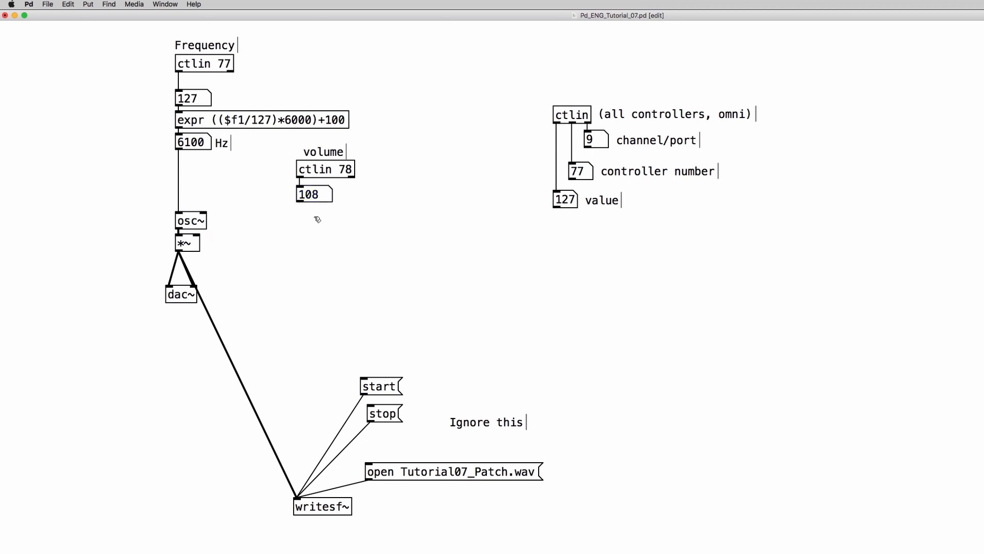
{"action": "mouse_move", "coordinate": [317, 219]}
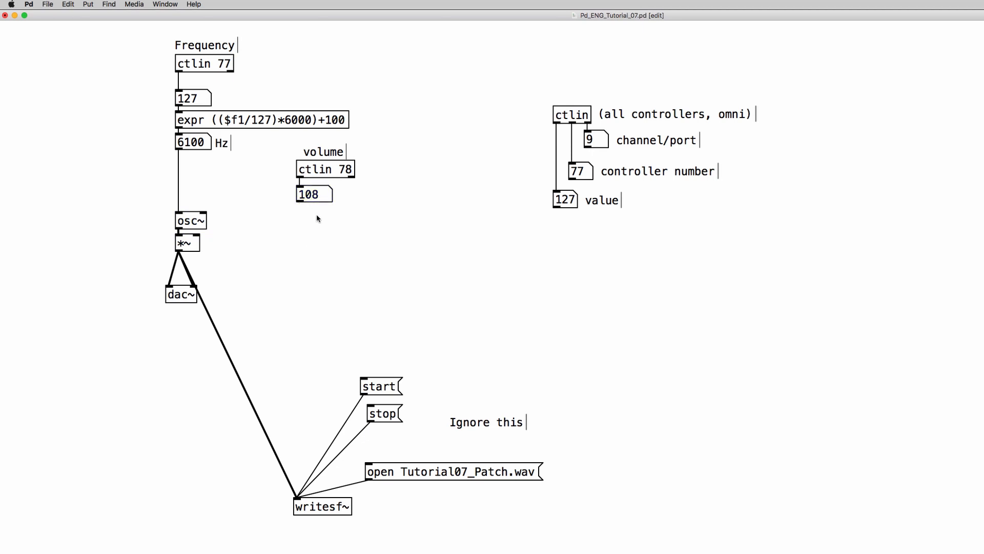
{"action": "mouse_move", "coordinate": [338, 218]}
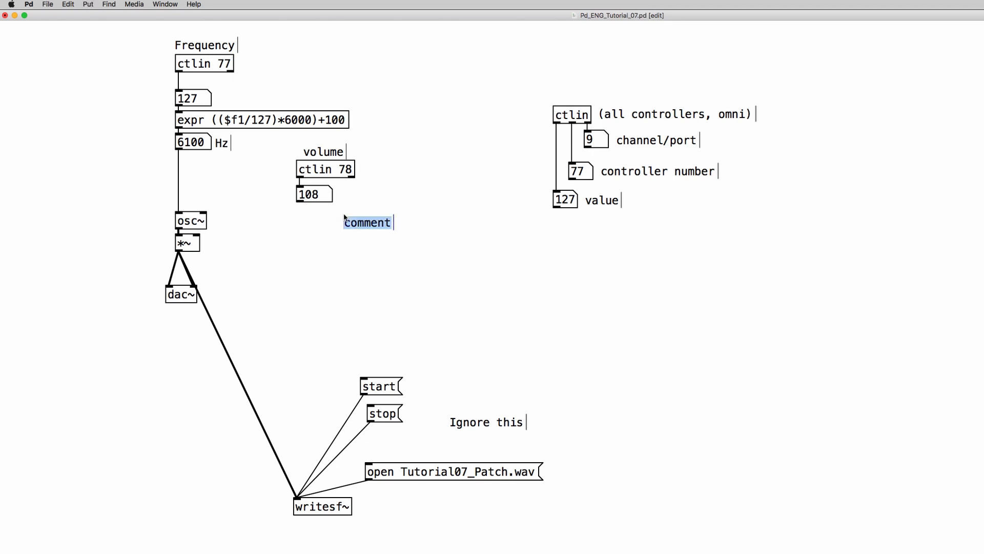
{"action": "type", "text": "0-127 to 0"}
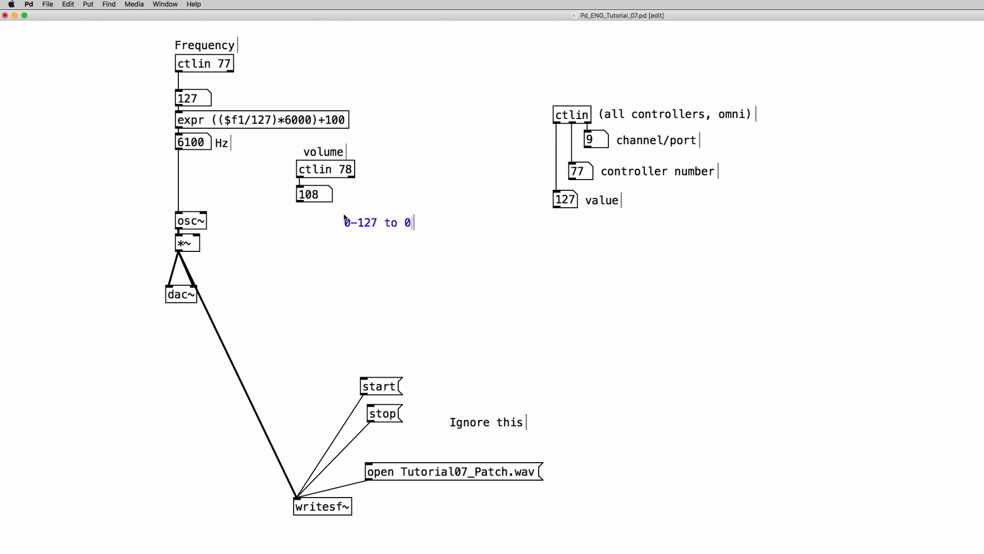
{"action": "type", "text": "-1"}
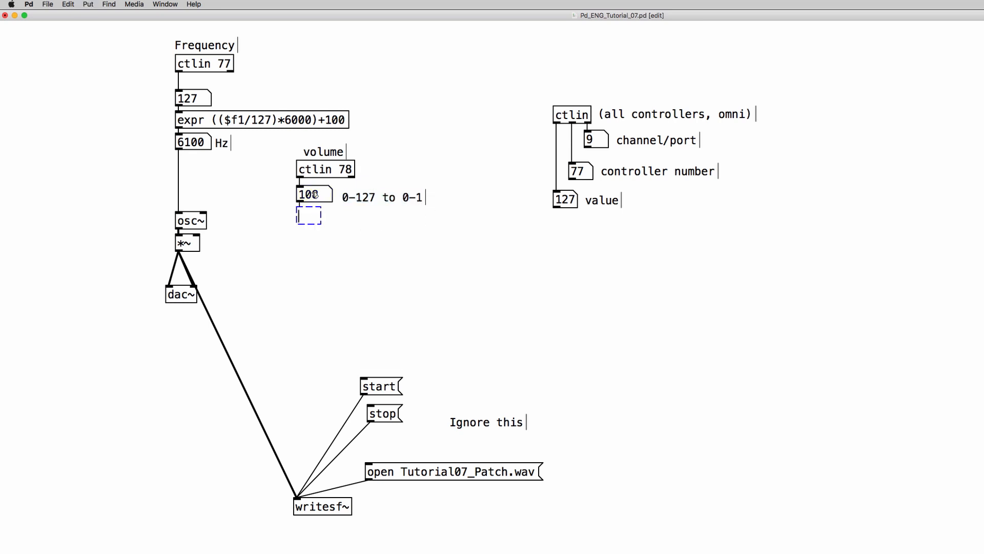
{"action": "type", "text": "/ 127"}
{"action": "type", "text": "pack f 5"}
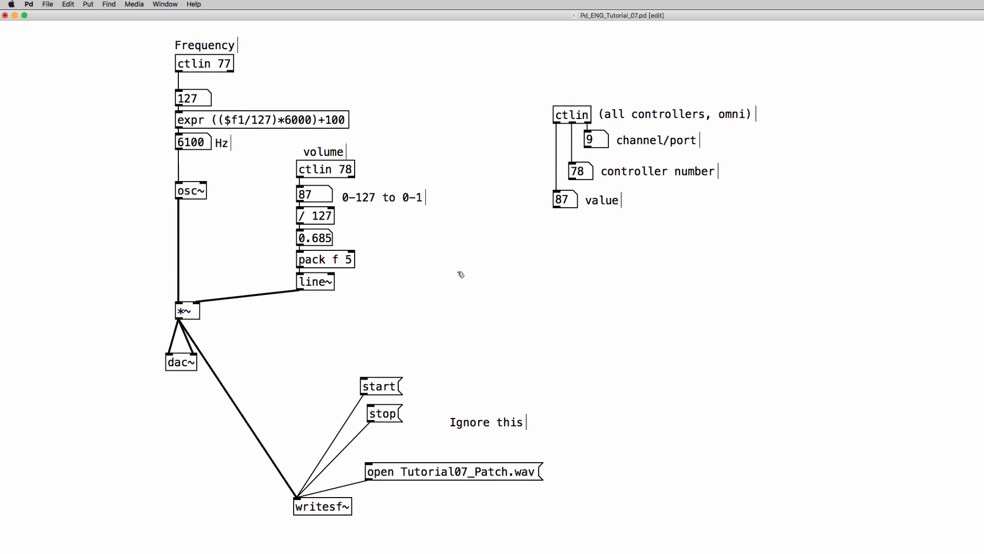
Switch audio processing on with the DSP toggle to try both controllers
{"action": "left_click", "coordinate": [493, 300]}
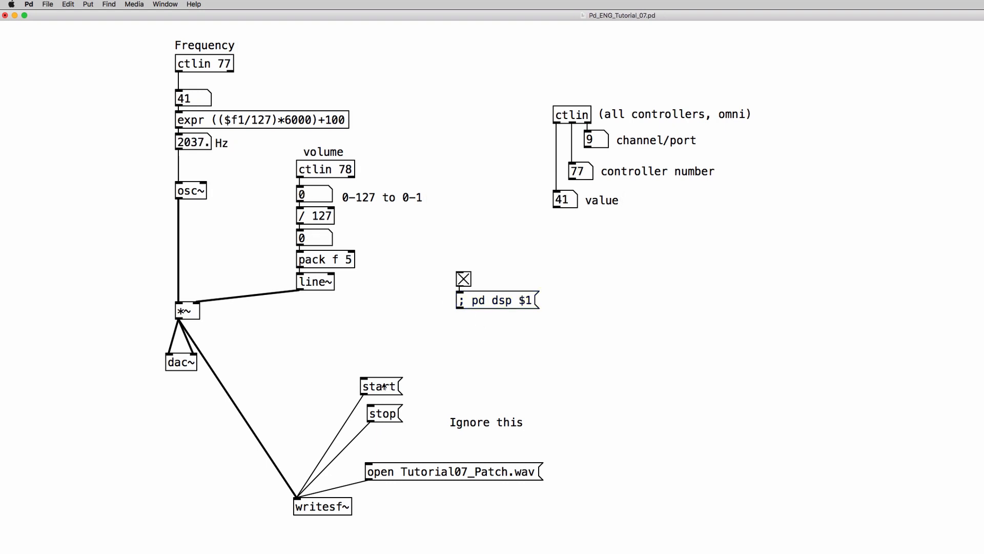
{"action": "mouse_move", "coordinate": [262, 332]}
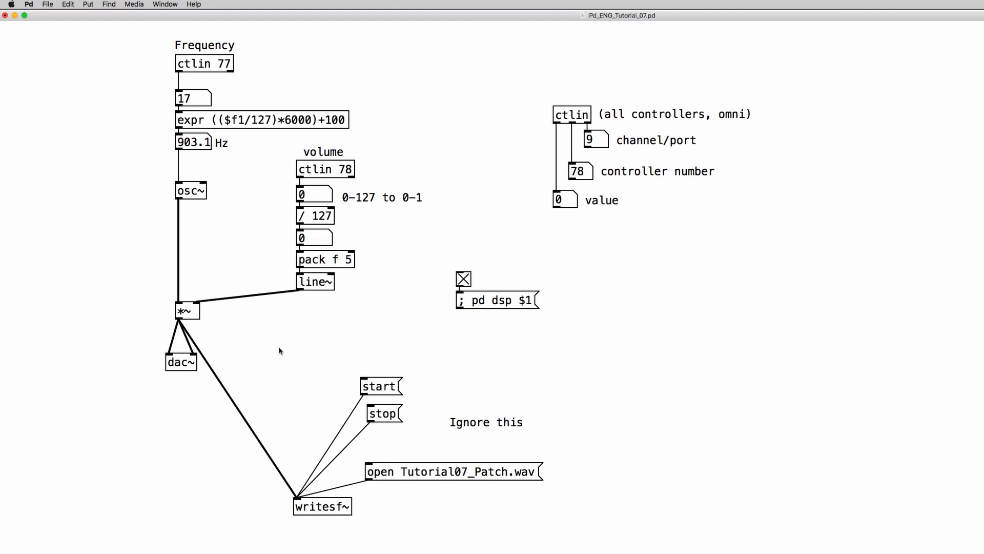
{"action": "mouse_move", "coordinate": [189, 245]}
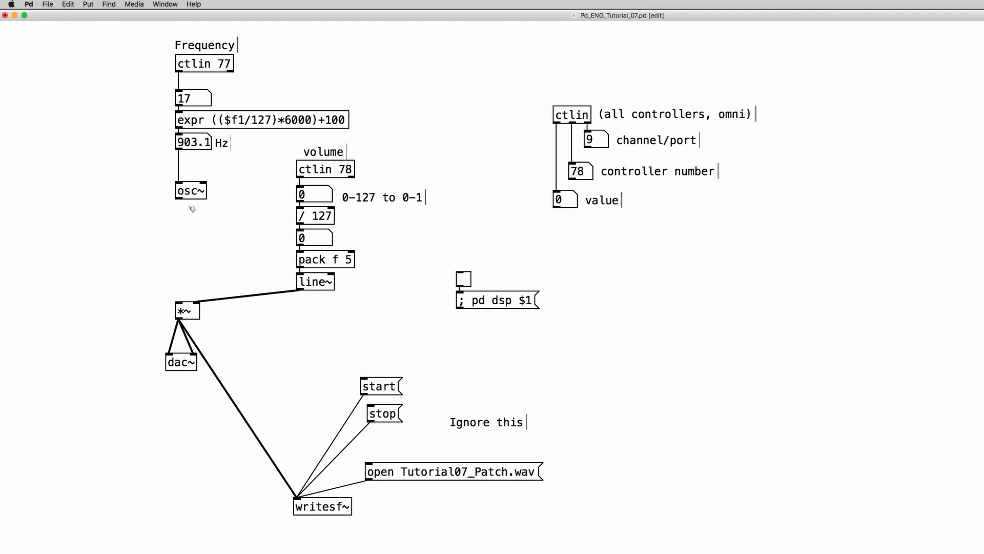
Move osc~ down and insert 'pack f 10' under the Hz number box for frequency smoothing
{"action": "left_click", "coordinate": [191, 191]}
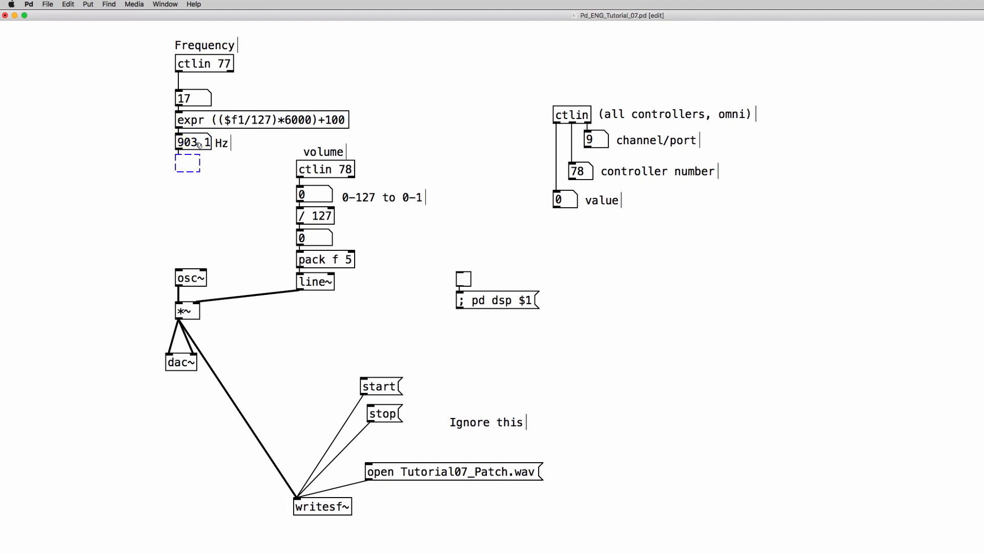
{"action": "type", "text": "pack f"}
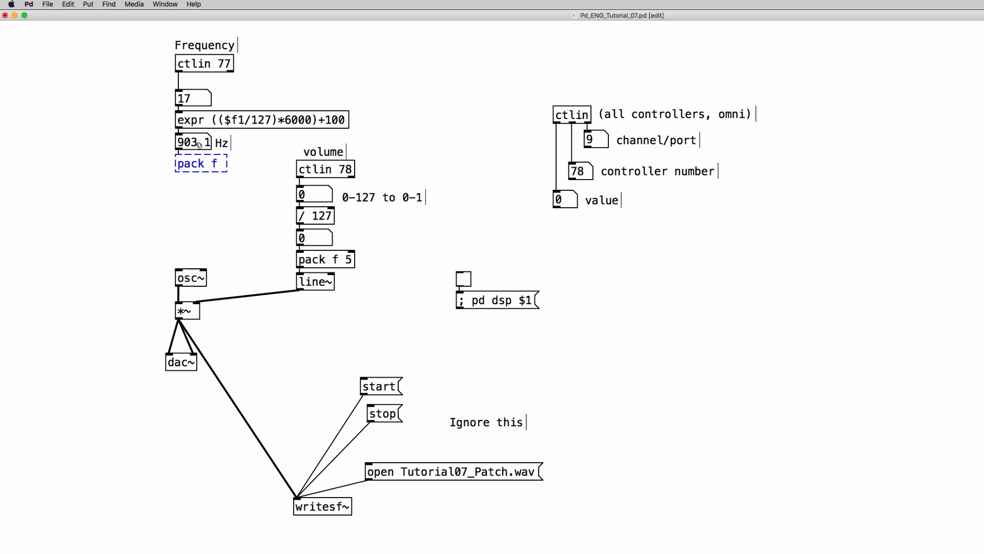
{"action": "type", "text": "10"}
{"action": "type", "text": "line"}
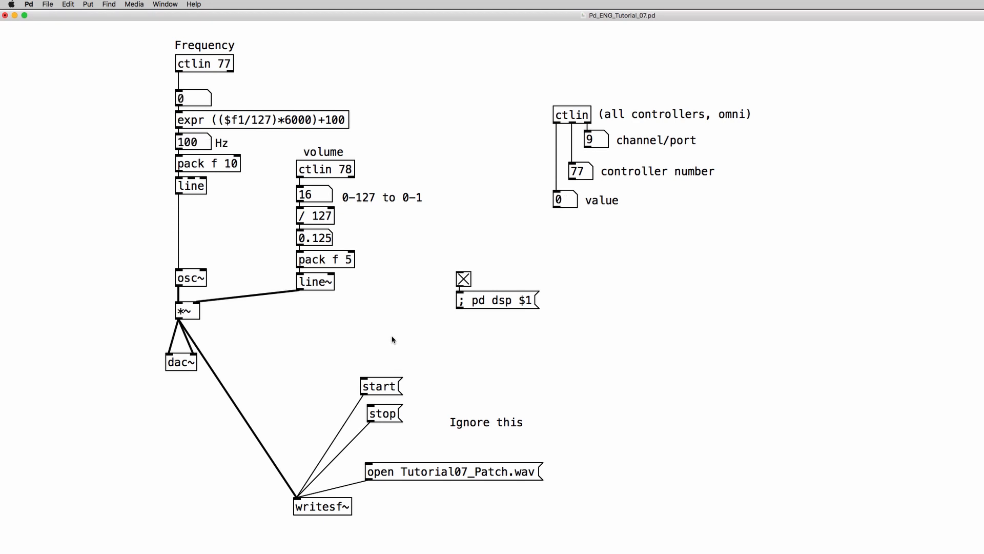
{"action": "mouse_move", "coordinate": [273, 266]}
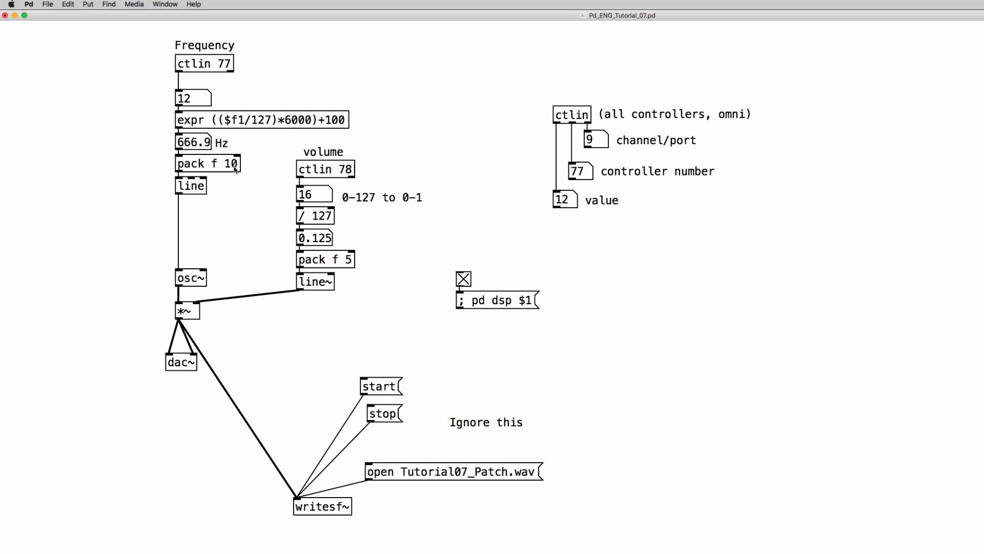
Change the smoothing object to 'pack f 100', then switch DSP off
{"action": "left_click", "coordinate": [207, 163]}
{"action": "type", "text": "0"}
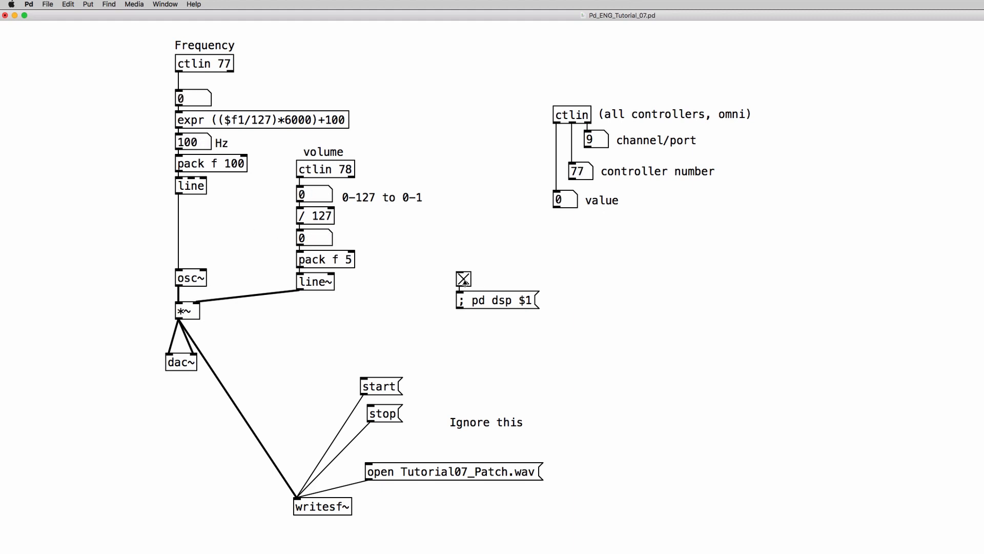
{"action": "left_click", "coordinate": [463, 278]}
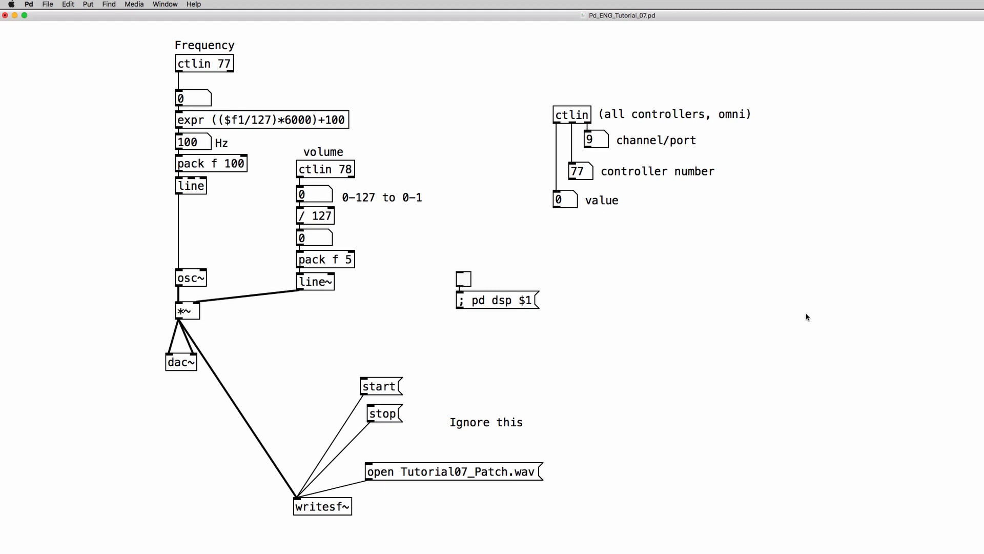
{"action": "mouse_move", "coordinate": [596, 373]}
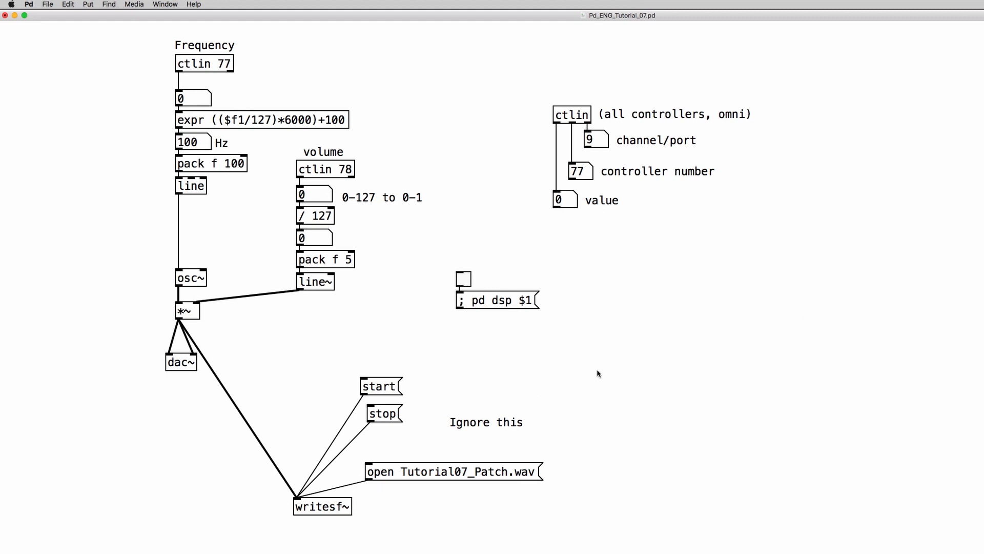
{"action": "mouse_move", "coordinate": [972, 129]}
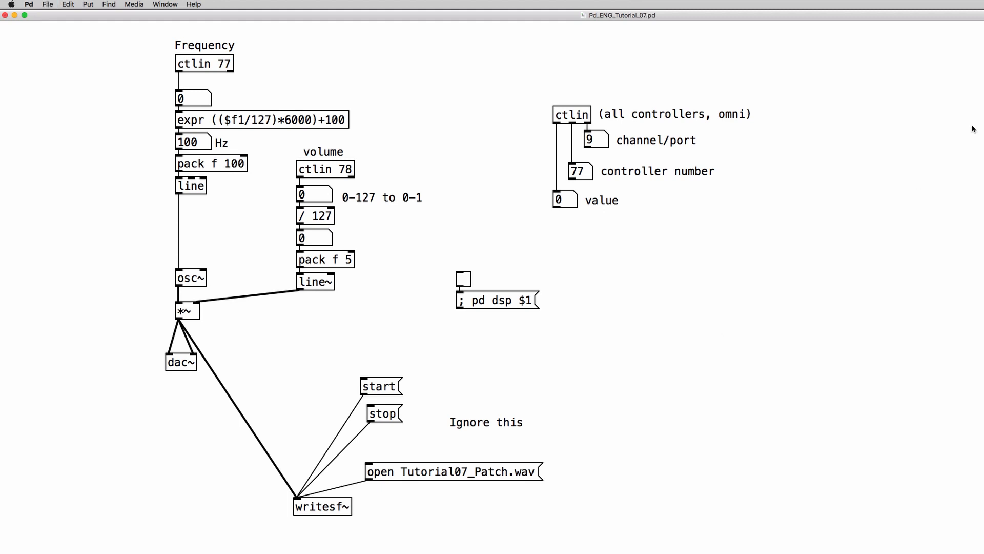